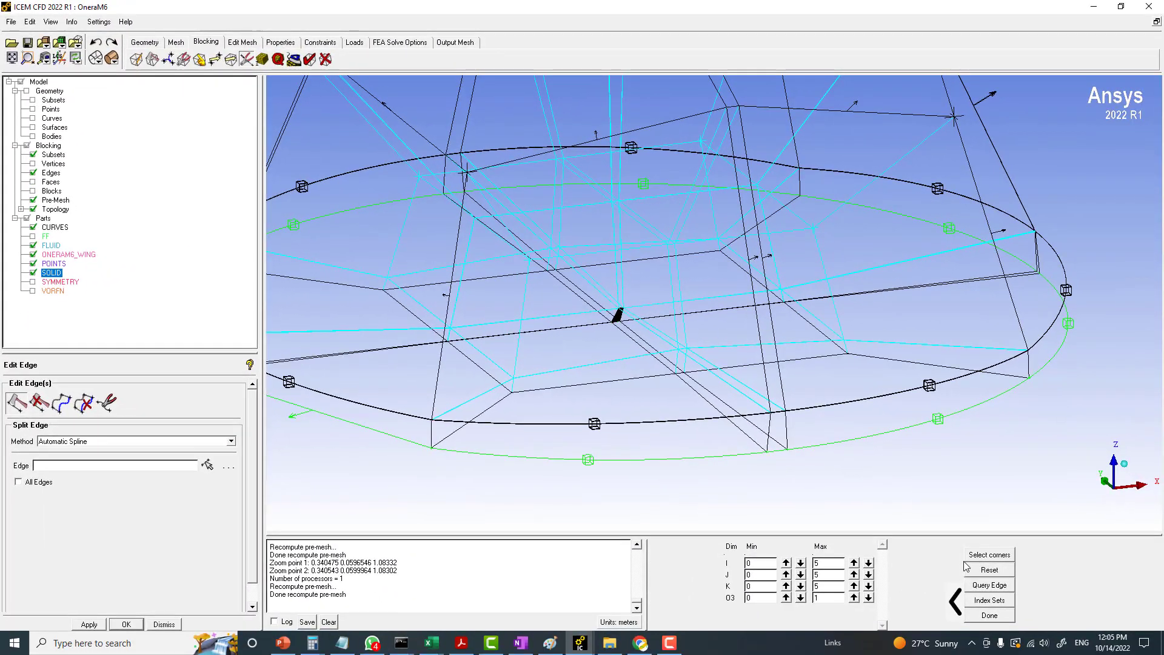
# - Switch the wing display from the pre-mesh to the blocks
pyautogui.click(988, 553)
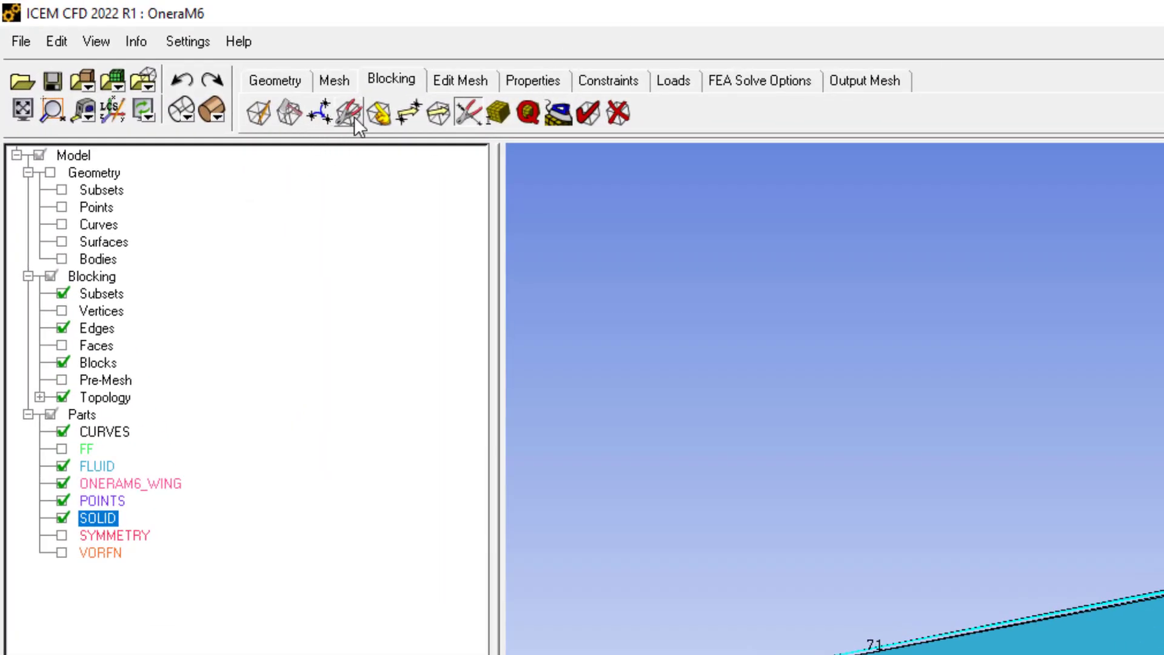
pyautogui.moveTo(296, 113)
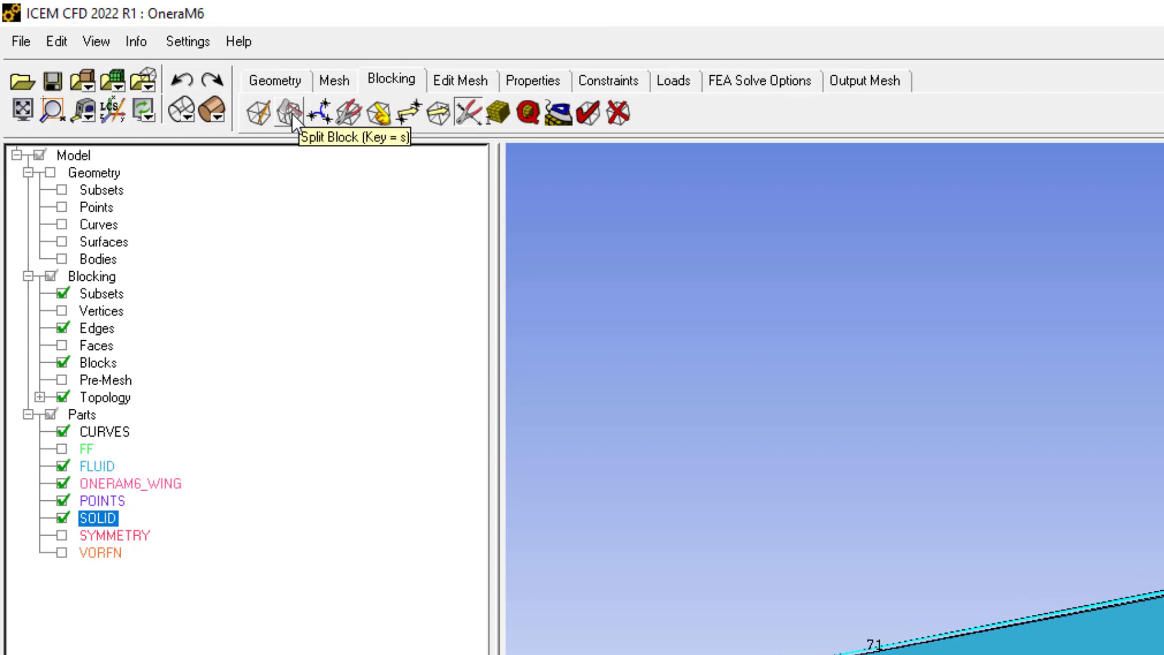
# - Start an O-grid block split and select the six wing blocks and four faces
pyautogui.click(292, 113)
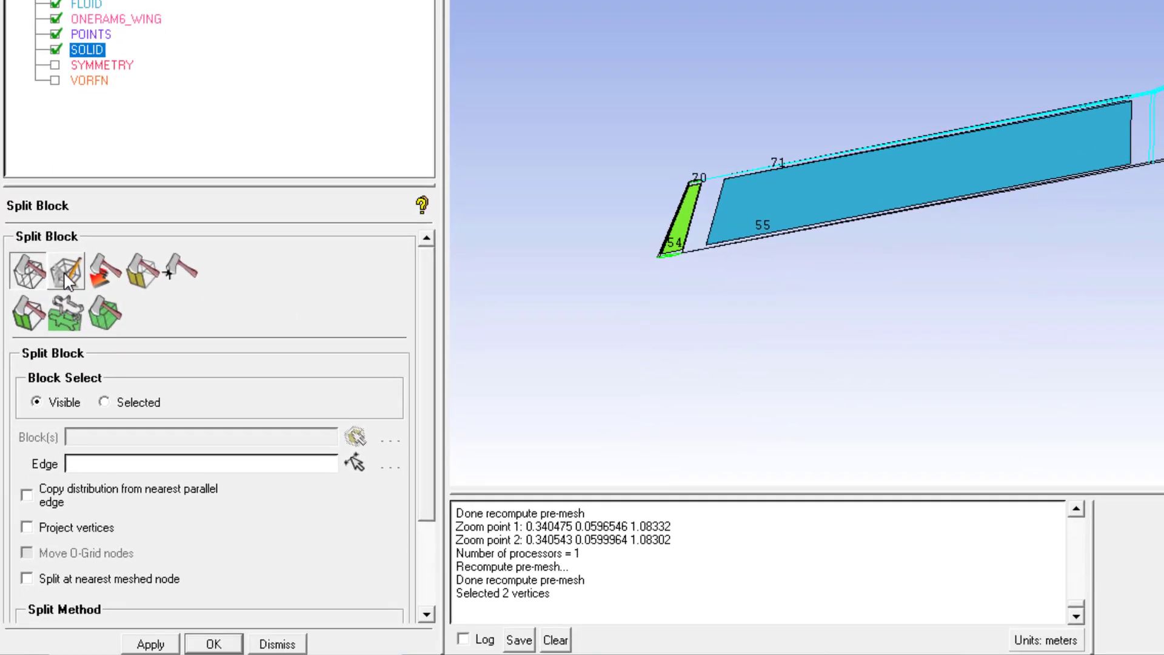
pyautogui.click(66, 270)
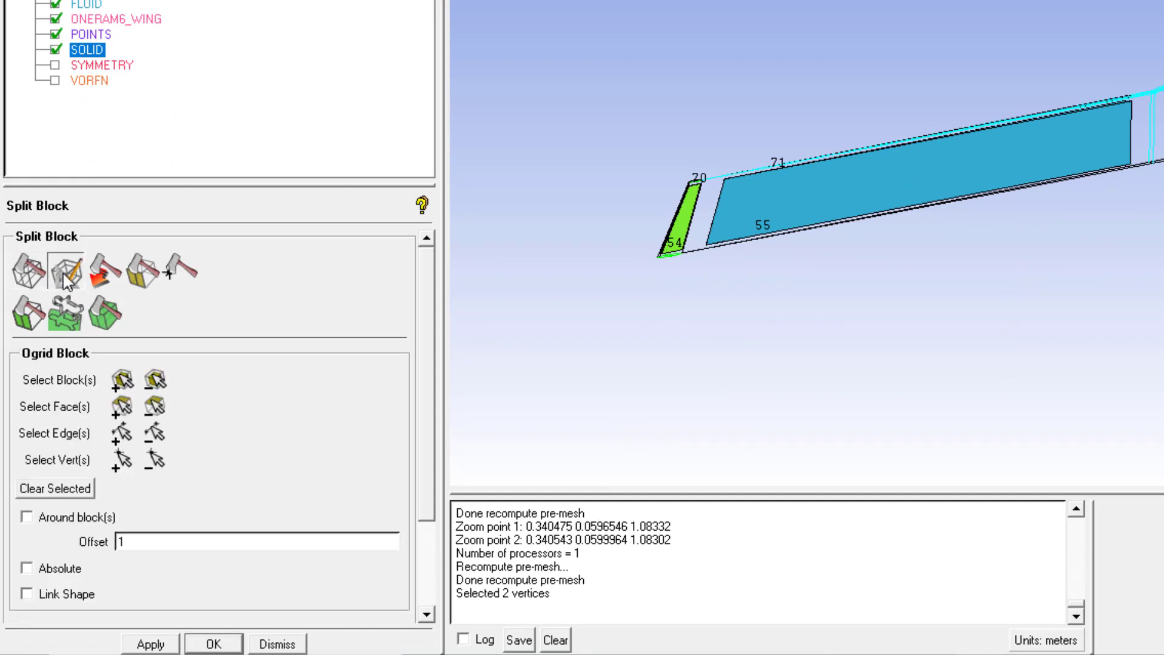
pyautogui.moveTo(95, 281)
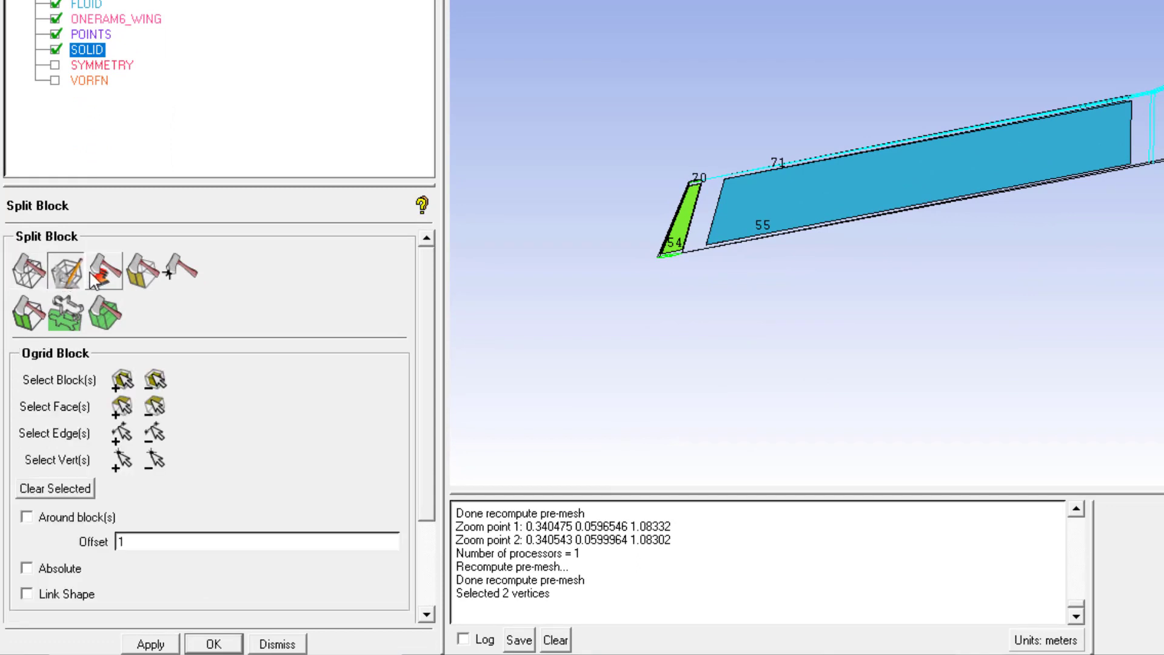
pyautogui.click(121, 380)
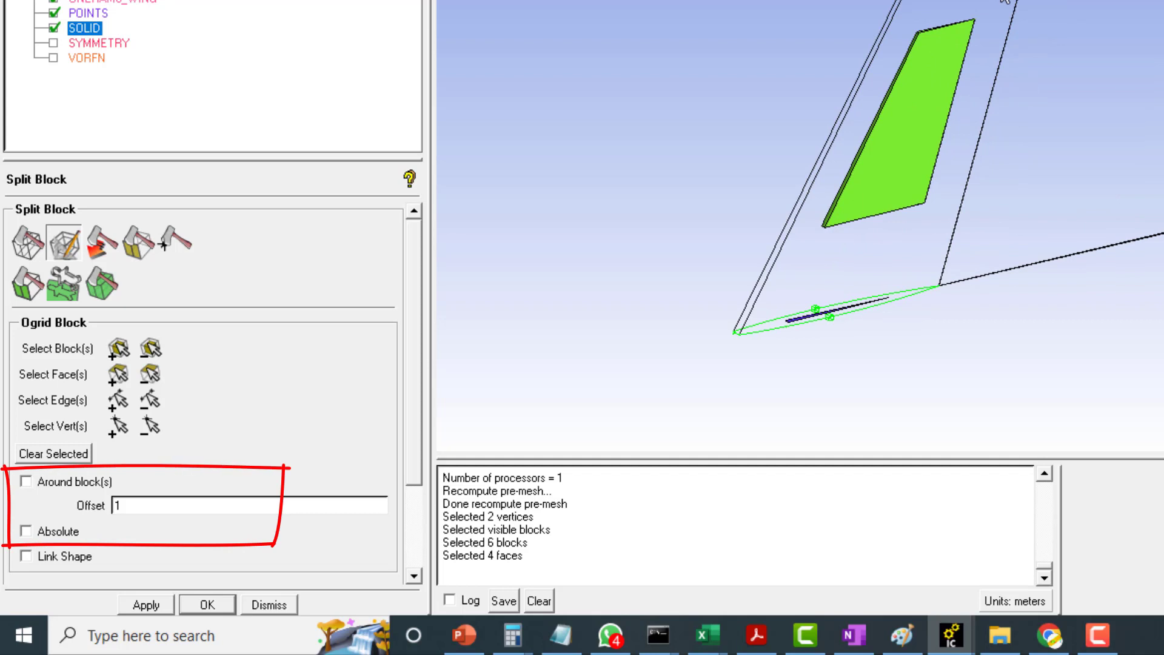
pyautogui.moveTo(67, 486)
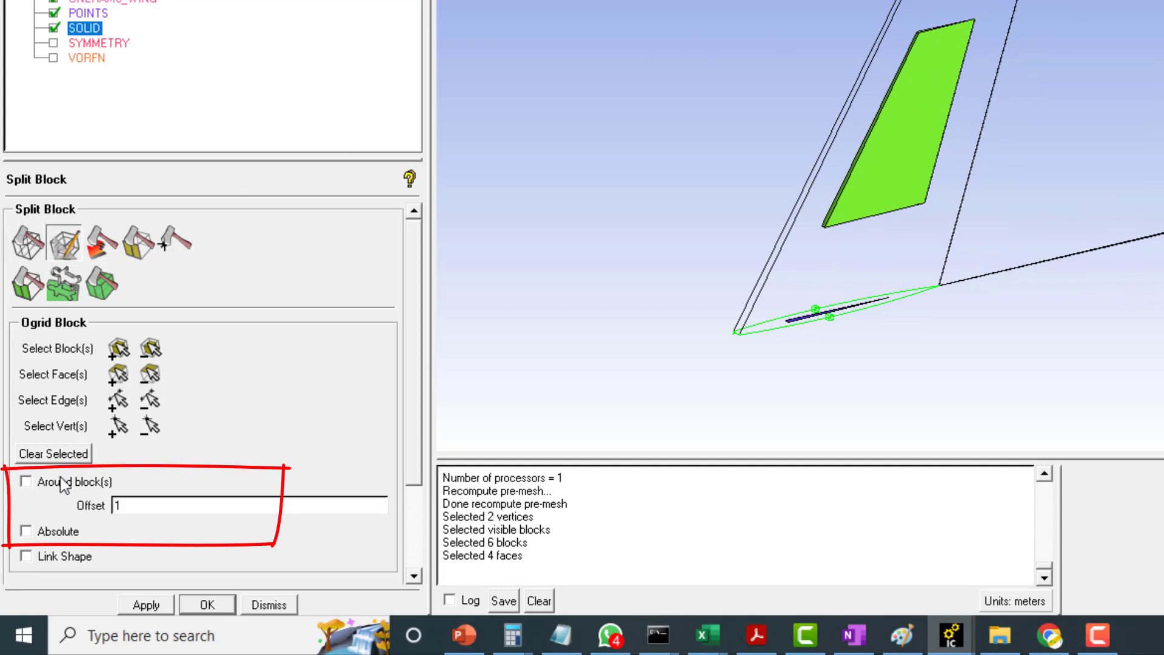
# - Wrap the O-grid around the selected blocks with an offset of 0.2
pyautogui.click(26, 481)
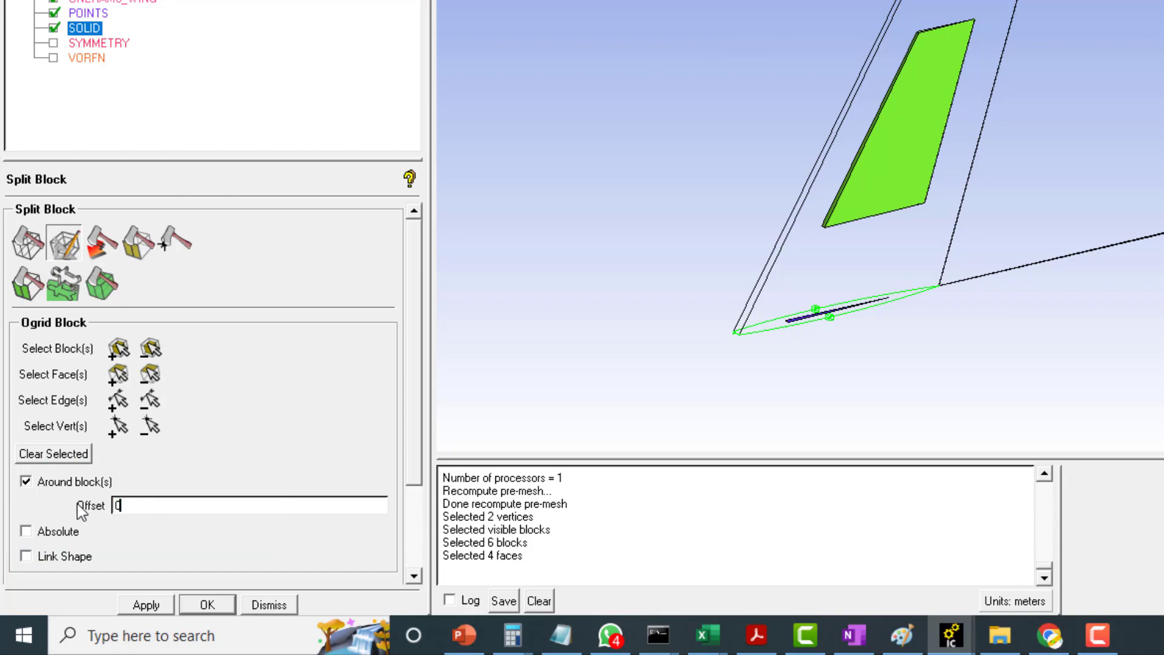
pyautogui.write('0.2')
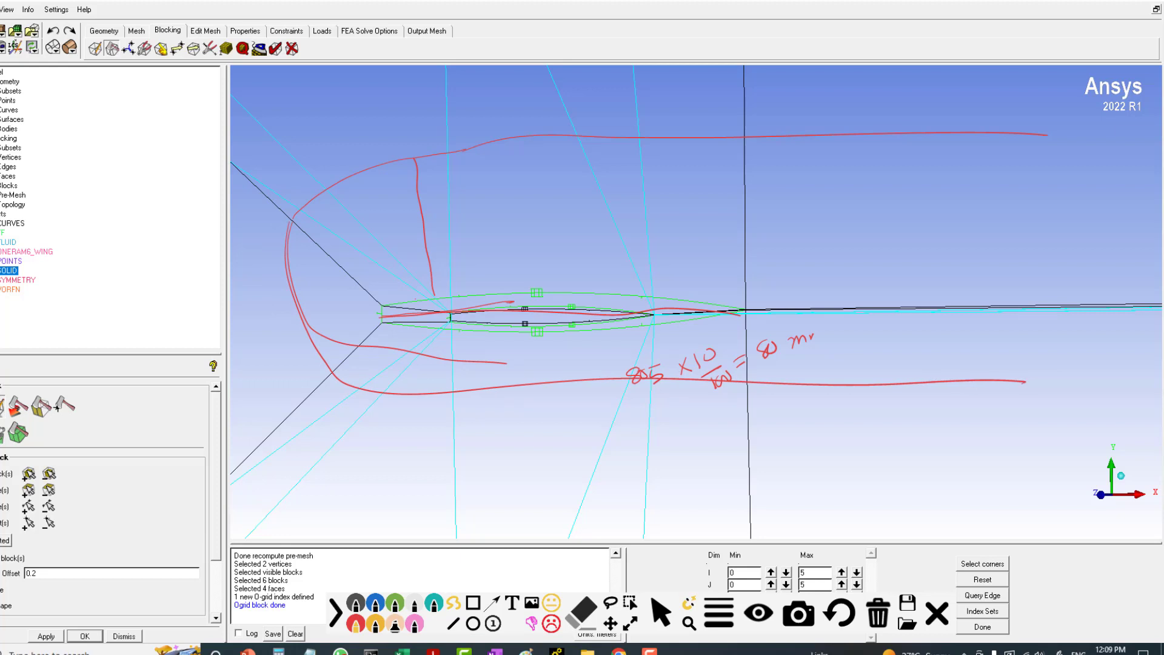
pyautogui.moveTo(607, 344)
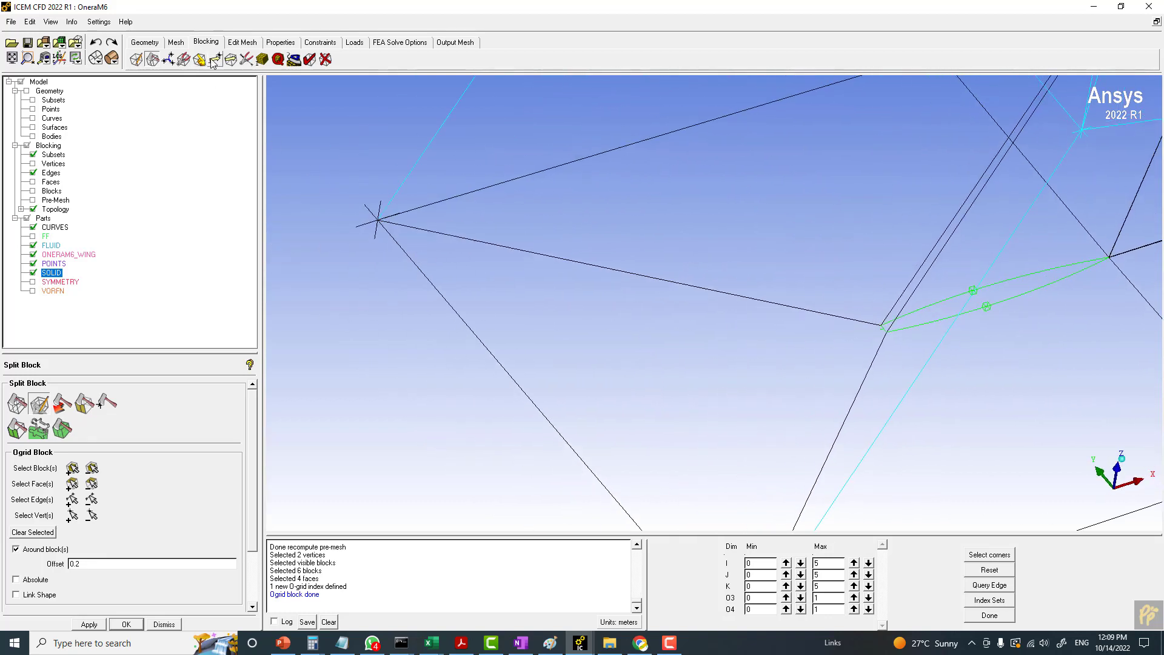
pyautogui.moveTo(214, 60)
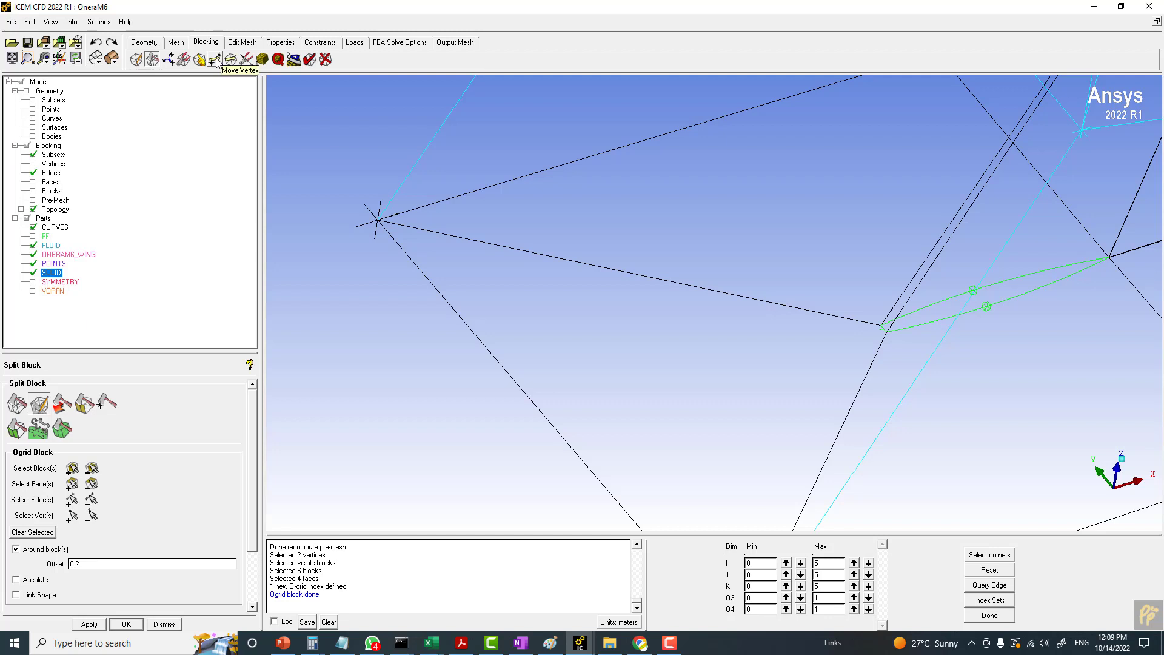
# - Pick an O-grid edge near the wing to read its length of 1.53324
pyautogui.click(216, 59)
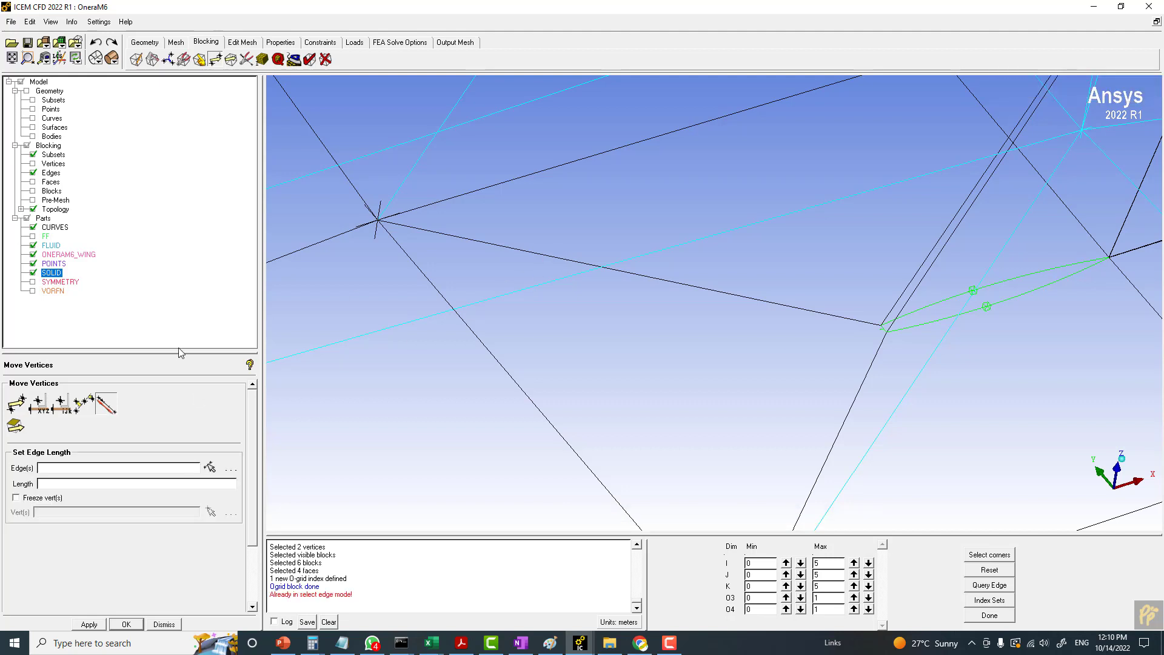
pyautogui.click(211, 467)
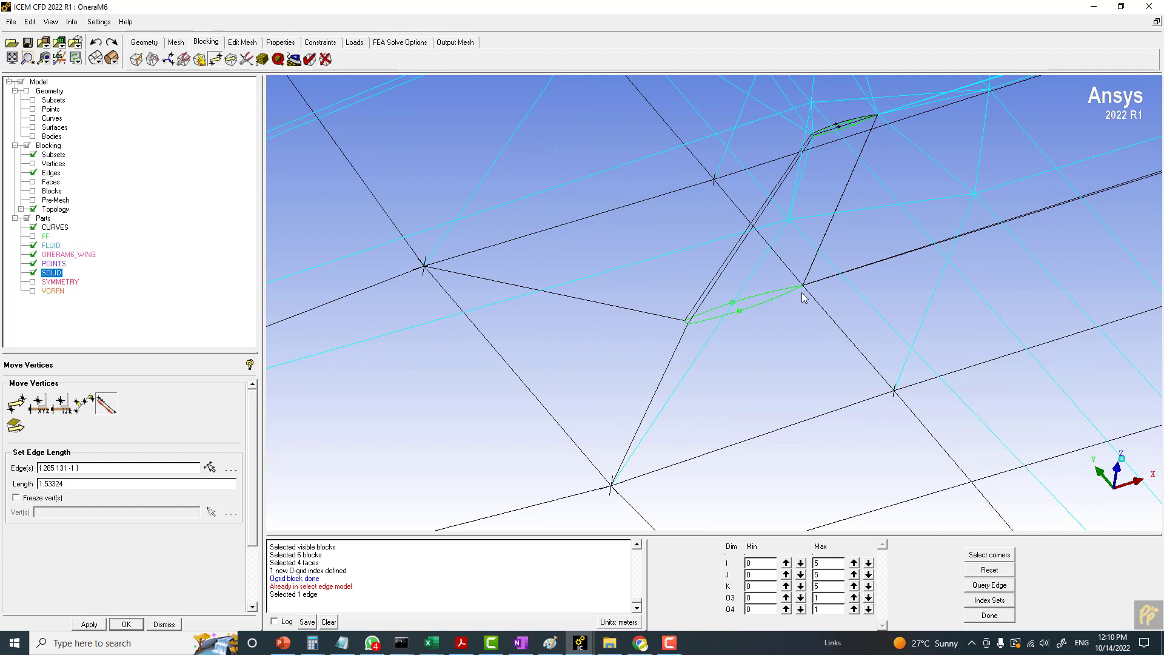
pyautogui.moveTo(811, 290)
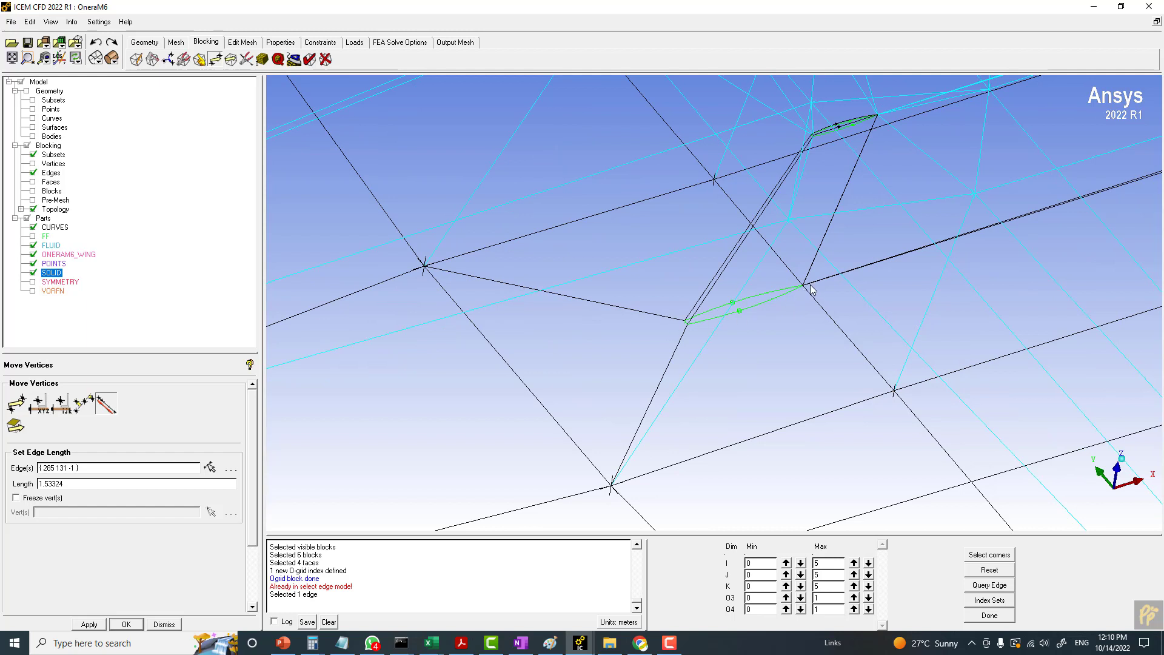
pyautogui.moveTo(535, 507)
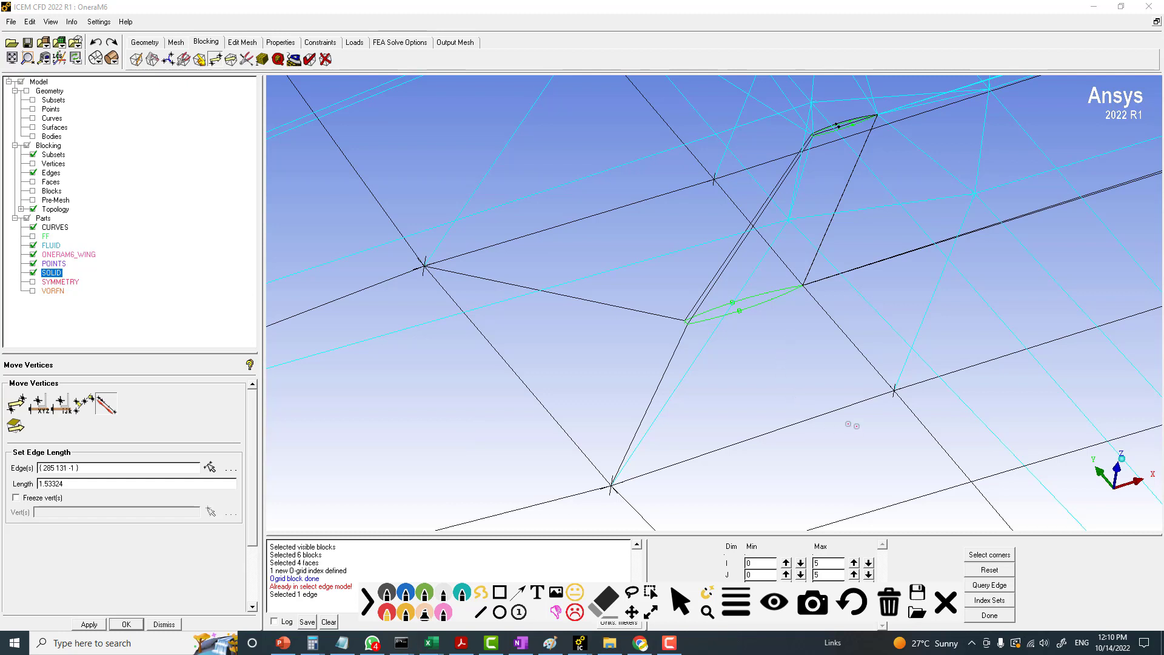
pyautogui.moveTo(709, 405)
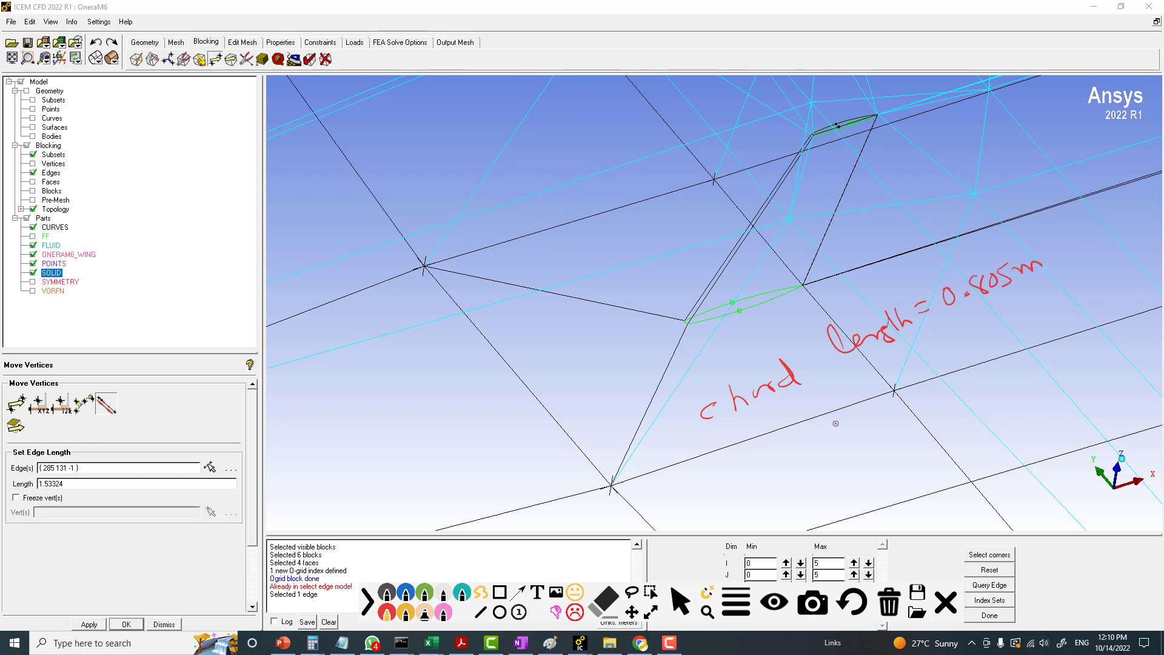
pyautogui.moveTo(824, 419)
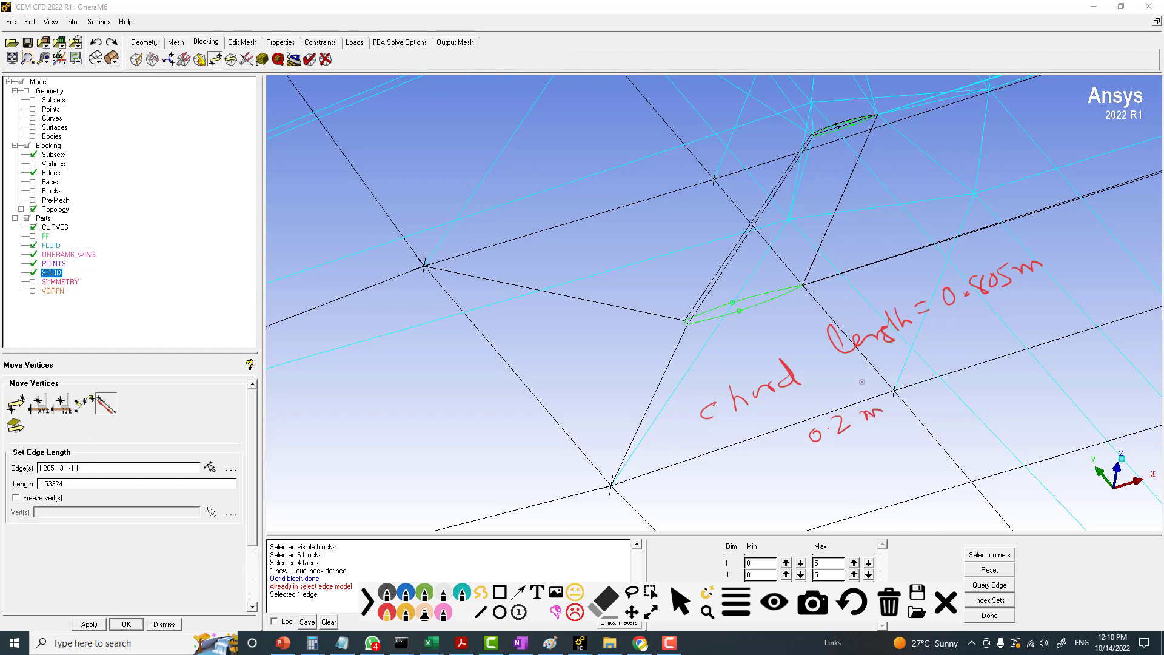
pyautogui.moveTo(625, 314)
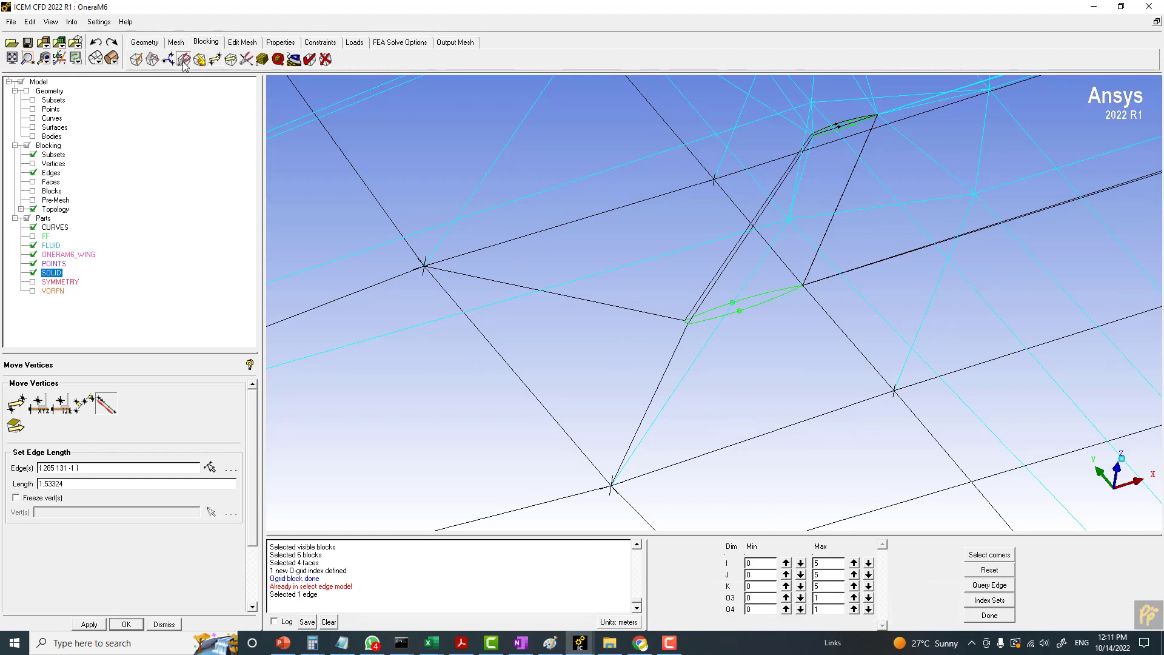
# - Rescale the O-grid on the picked wing edge by absolute offset 0.2, then undo it
pyautogui.click(151, 60)
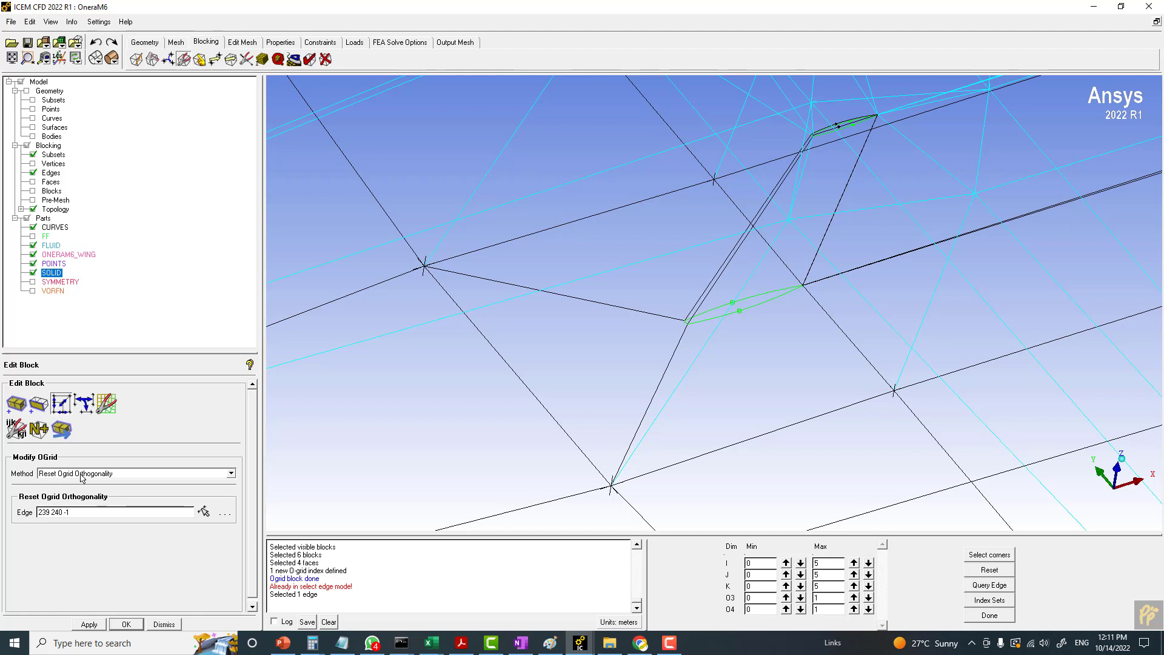
pyautogui.moveTo(87, 479)
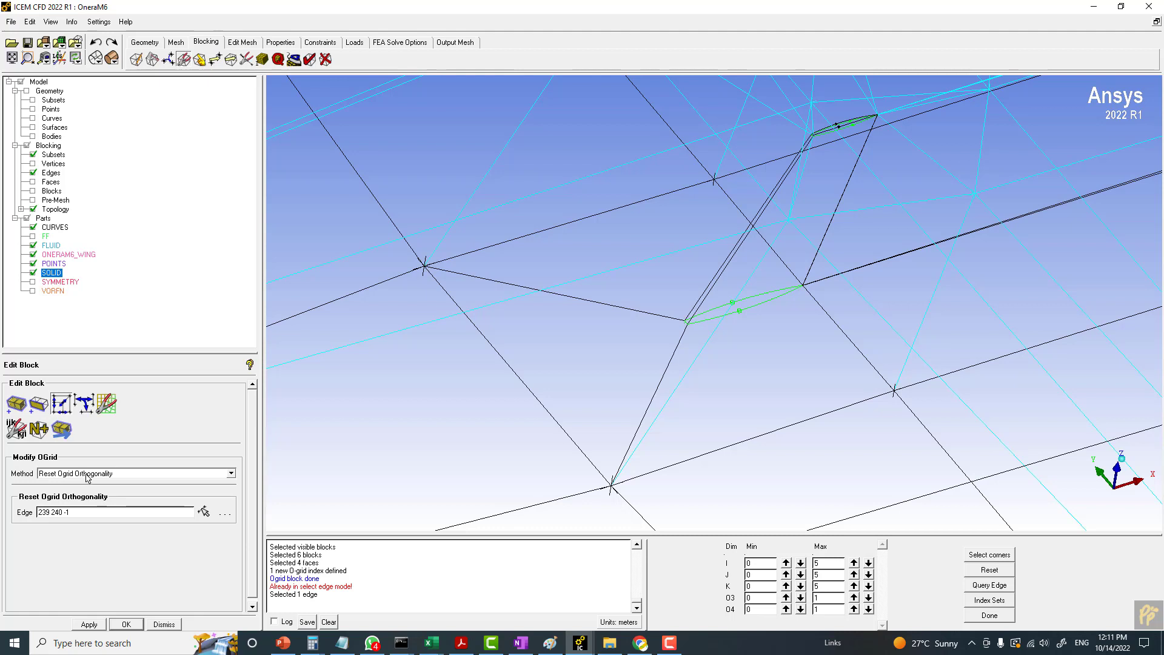
pyautogui.moveTo(705, 339)
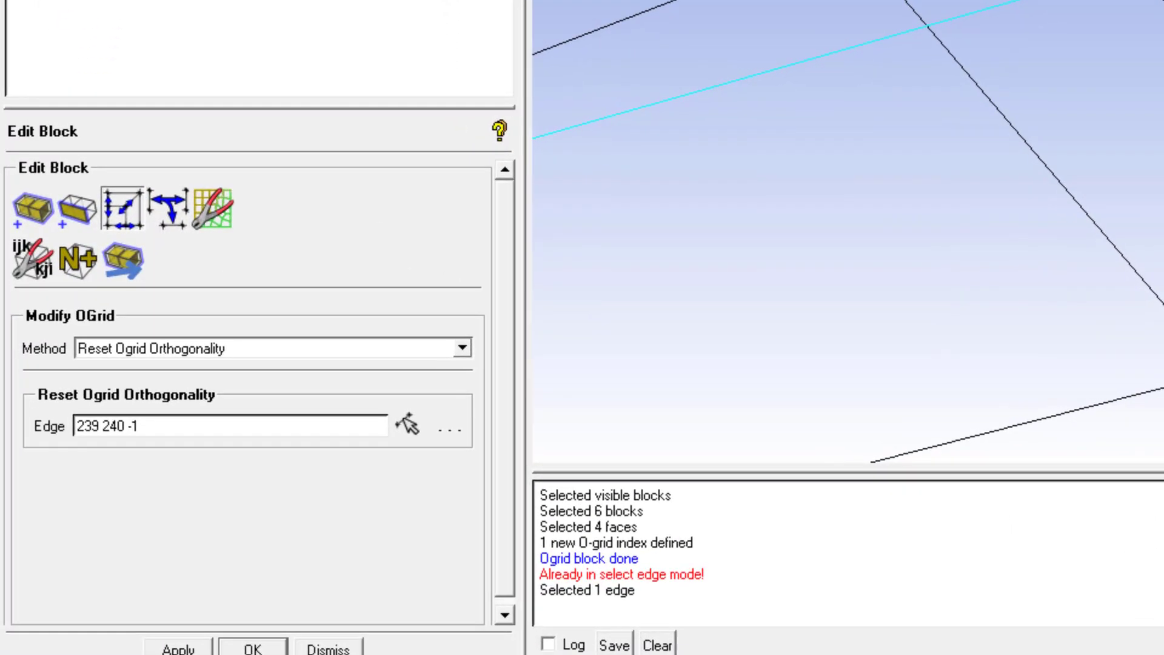
pyautogui.click(464, 349)
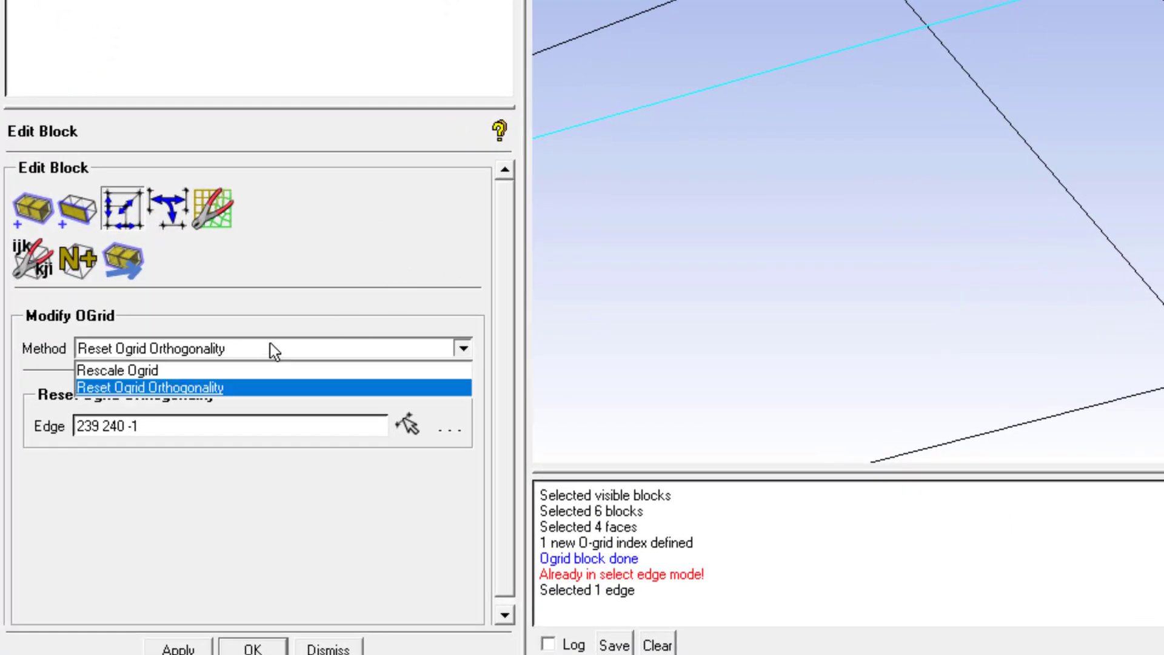
pyautogui.click(116, 369)
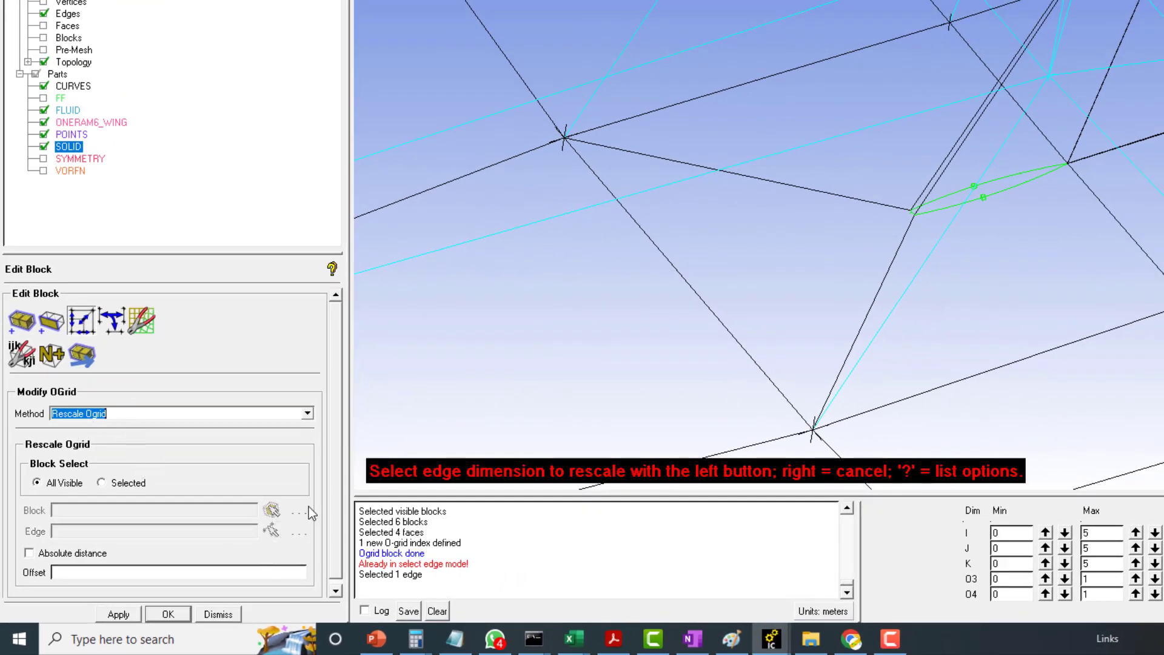
pyautogui.moveTo(819, 195)
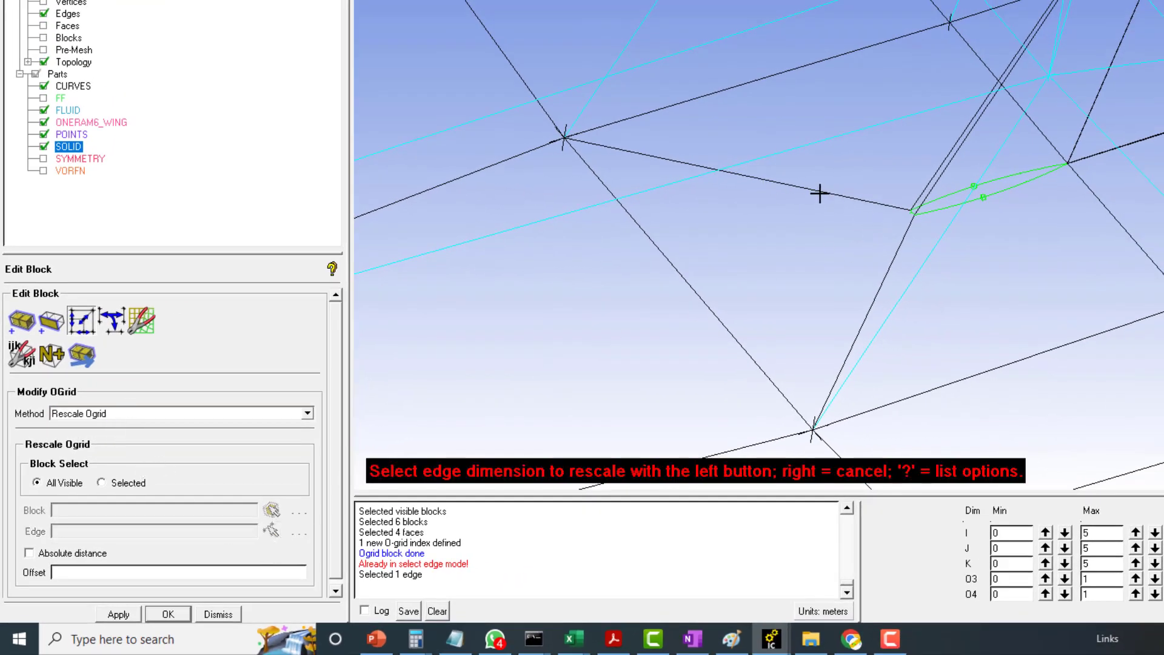
pyautogui.click(821, 194)
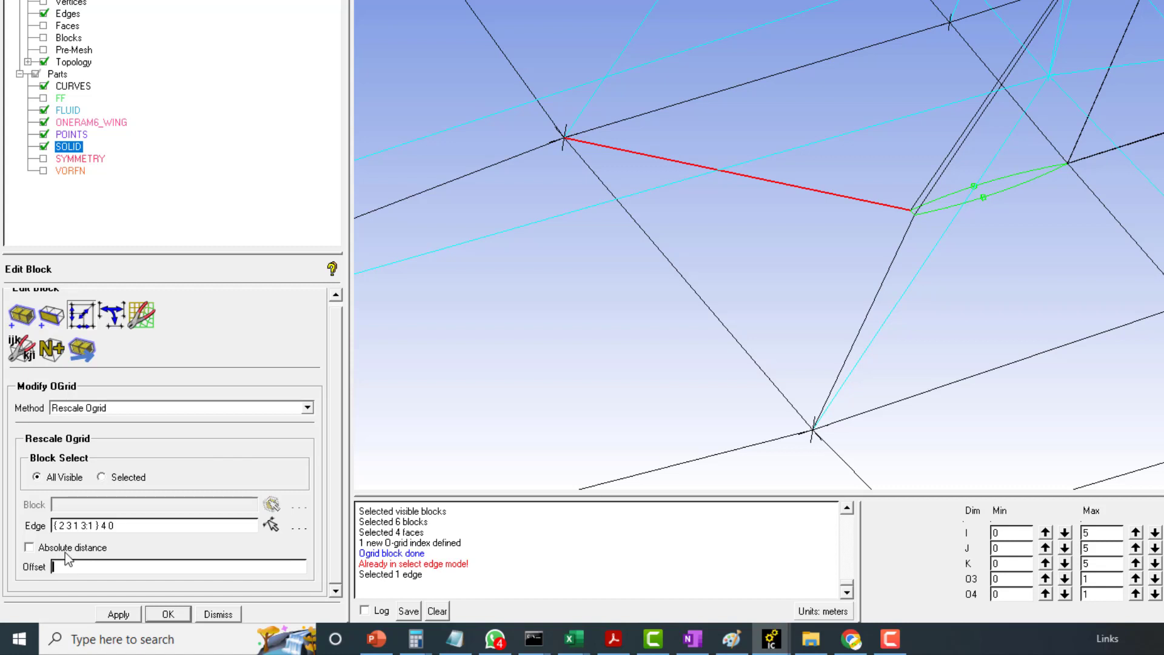
pyautogui.click(28, 547)
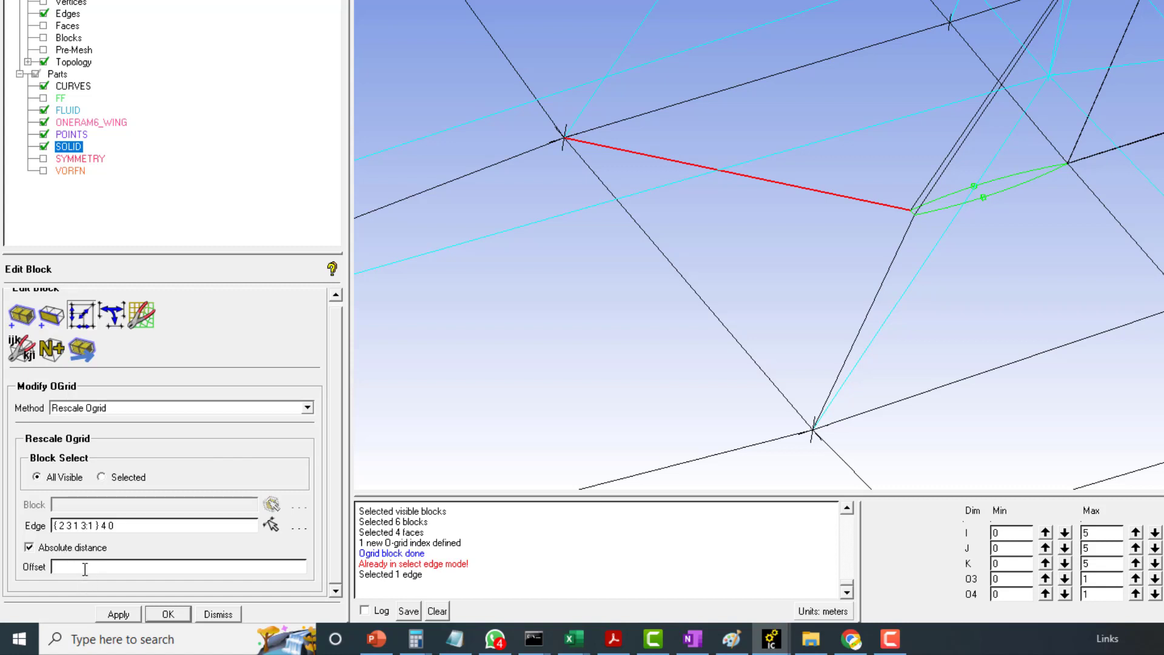
pyautogui.write('0.2')
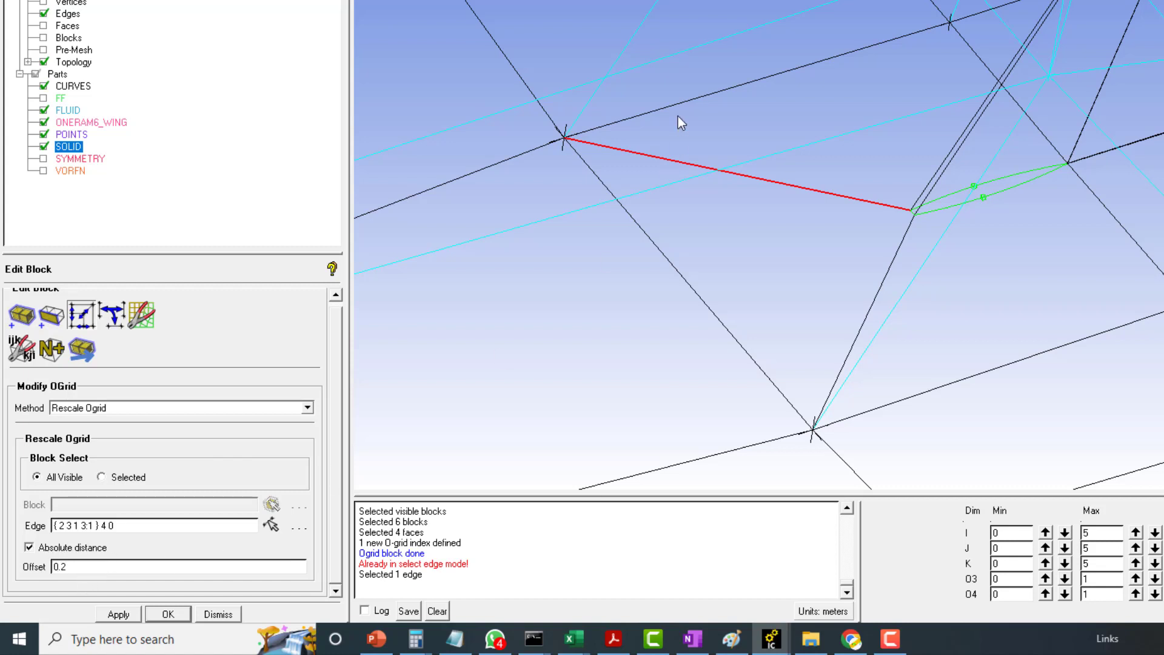
pyautogui.moveTo(905, 191)
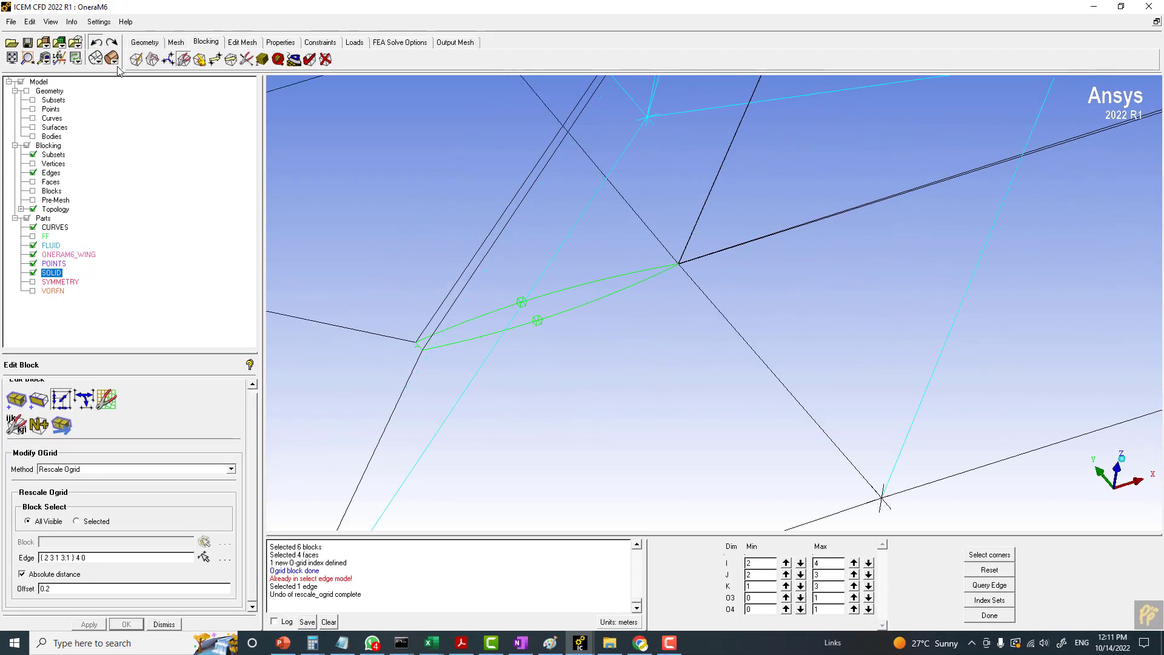
pyautogui.click(23, 574)
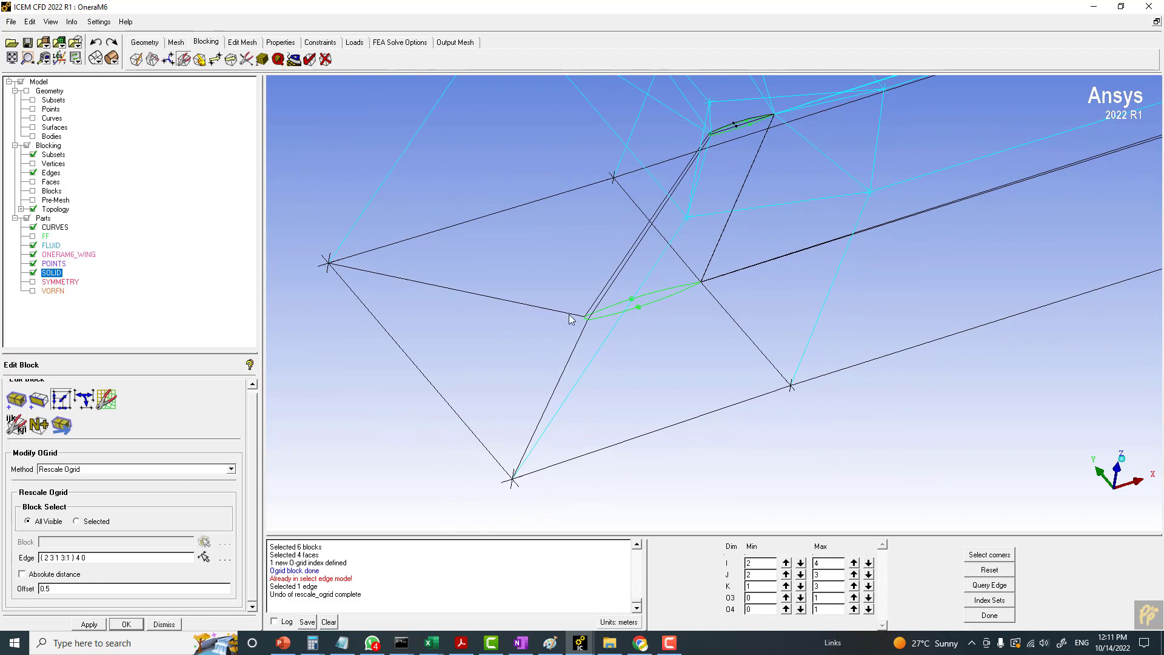
pyautogui.moveTo(393, 288)
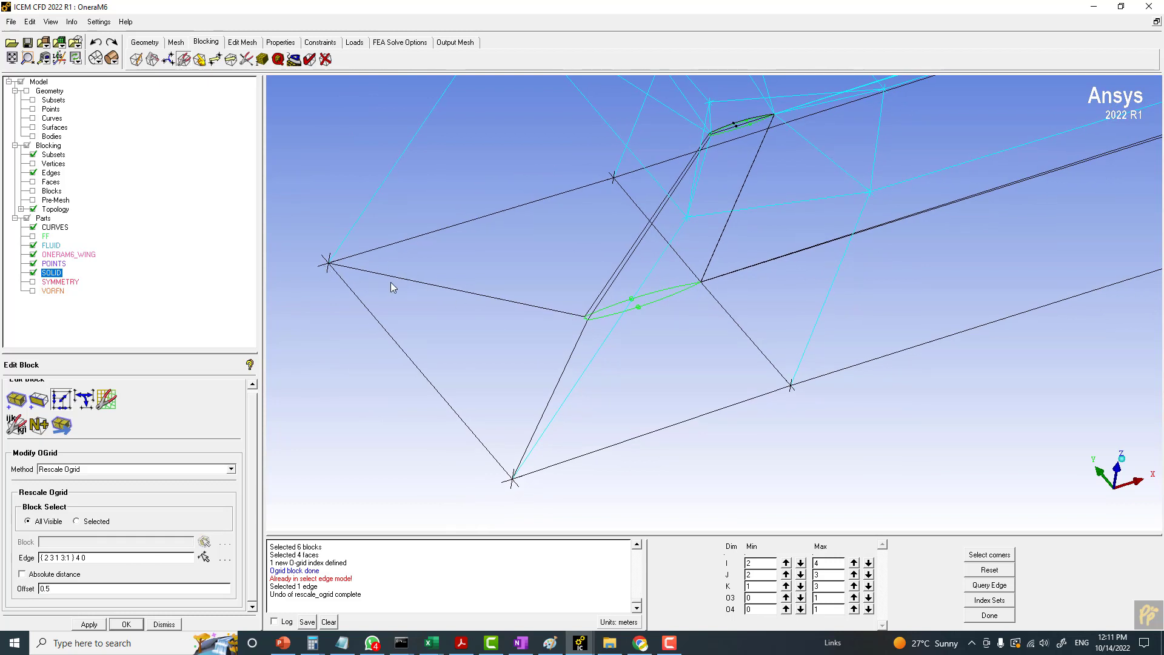
pyautogui.moveTo(394, 288)
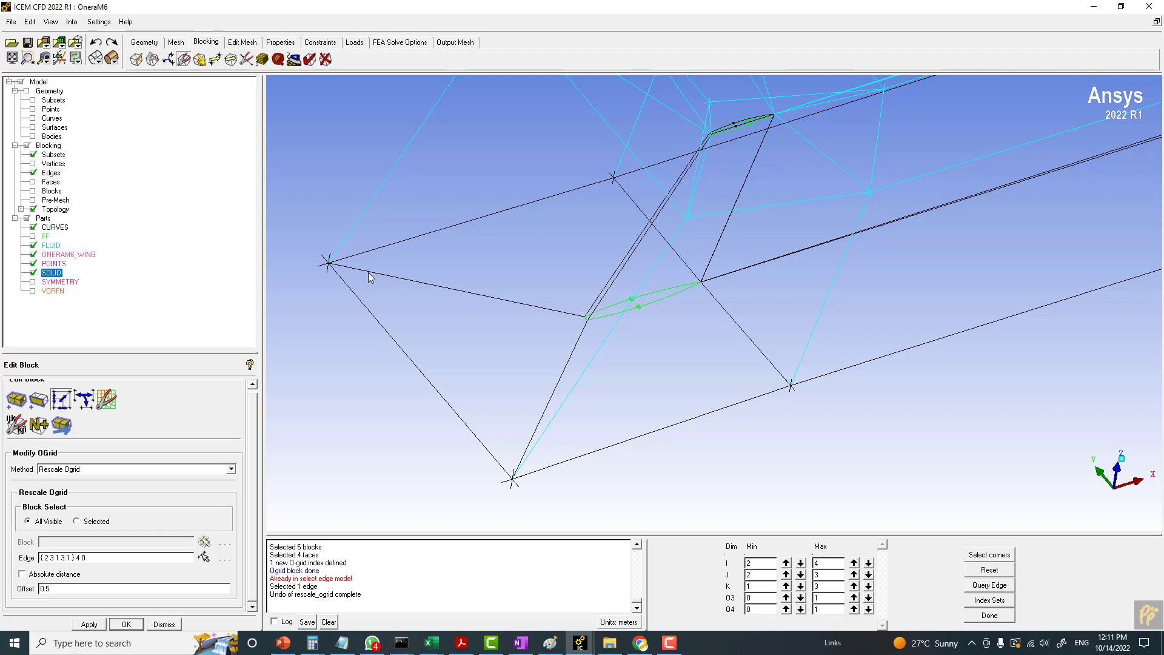
pyautogui.moveTo(385, 285)
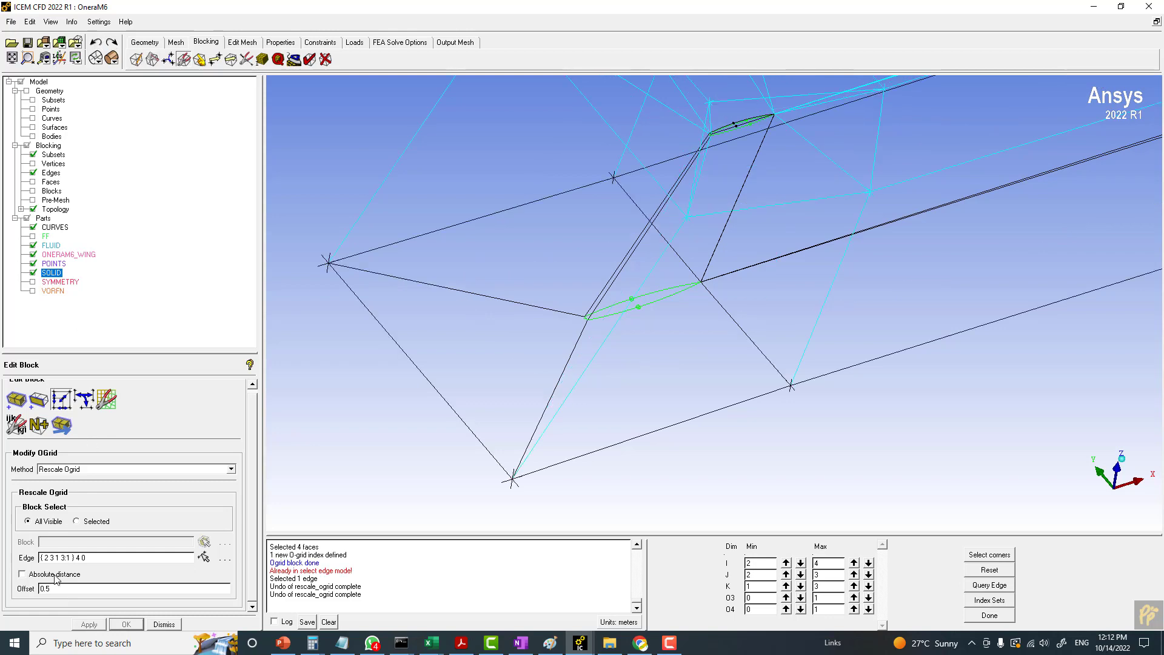
pyautogui.moveTo(566, 280)
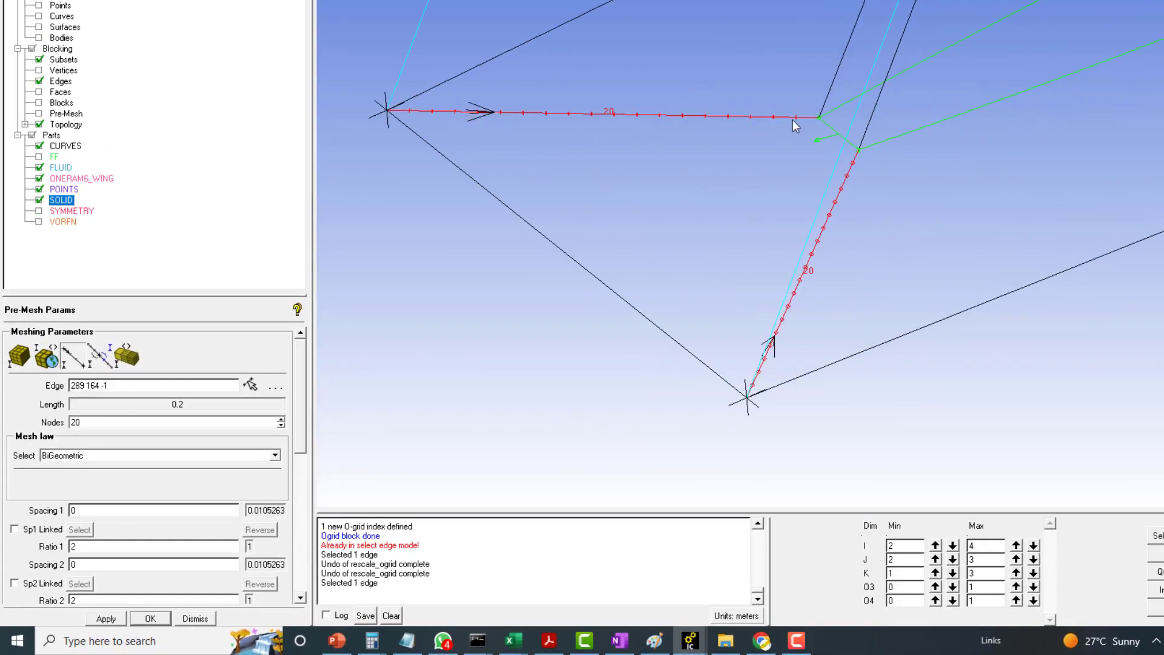
pyautogui.moveTo(438, 155)
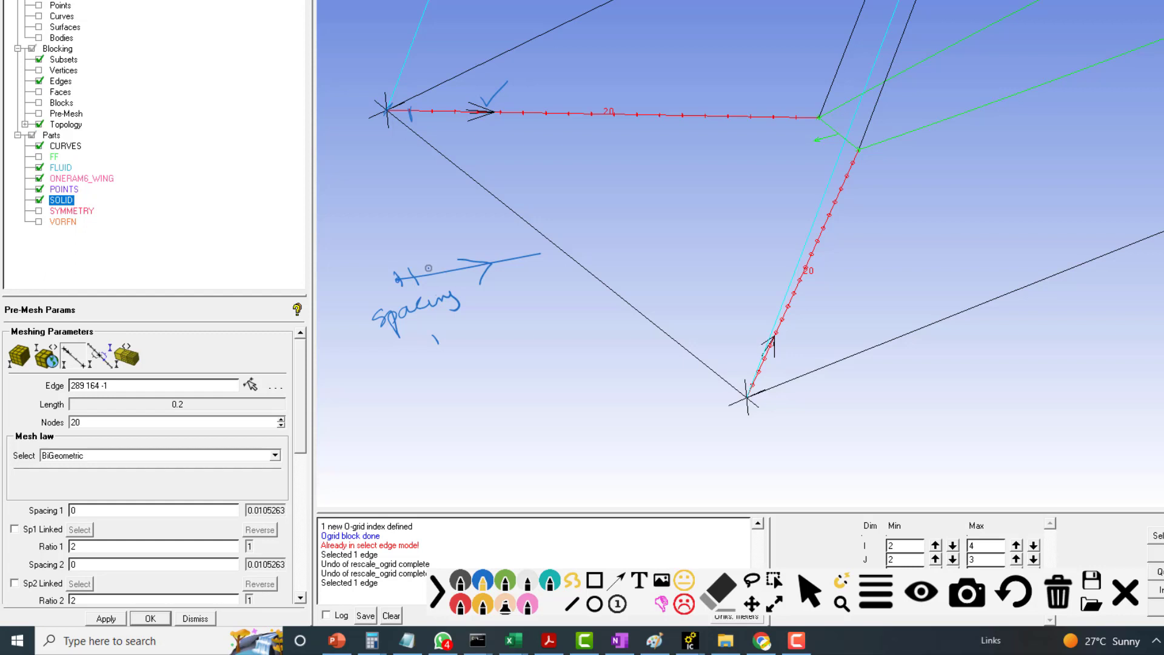
pyautogui.moveTo(553, 250)
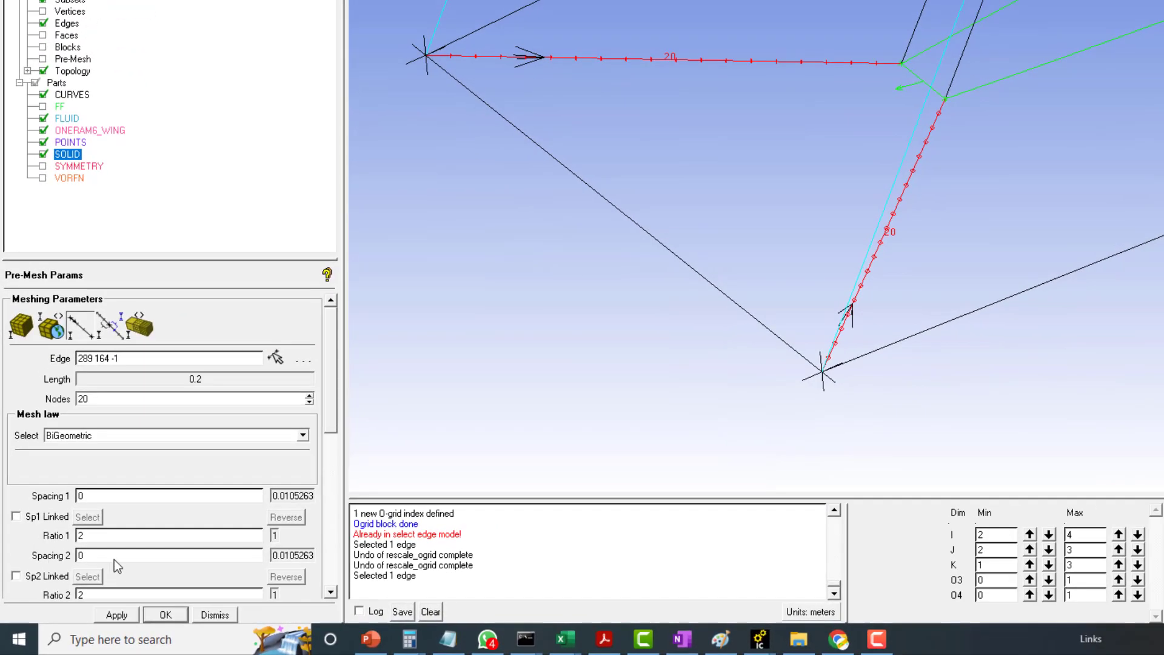
pyautogui.moveTo(643, 323)
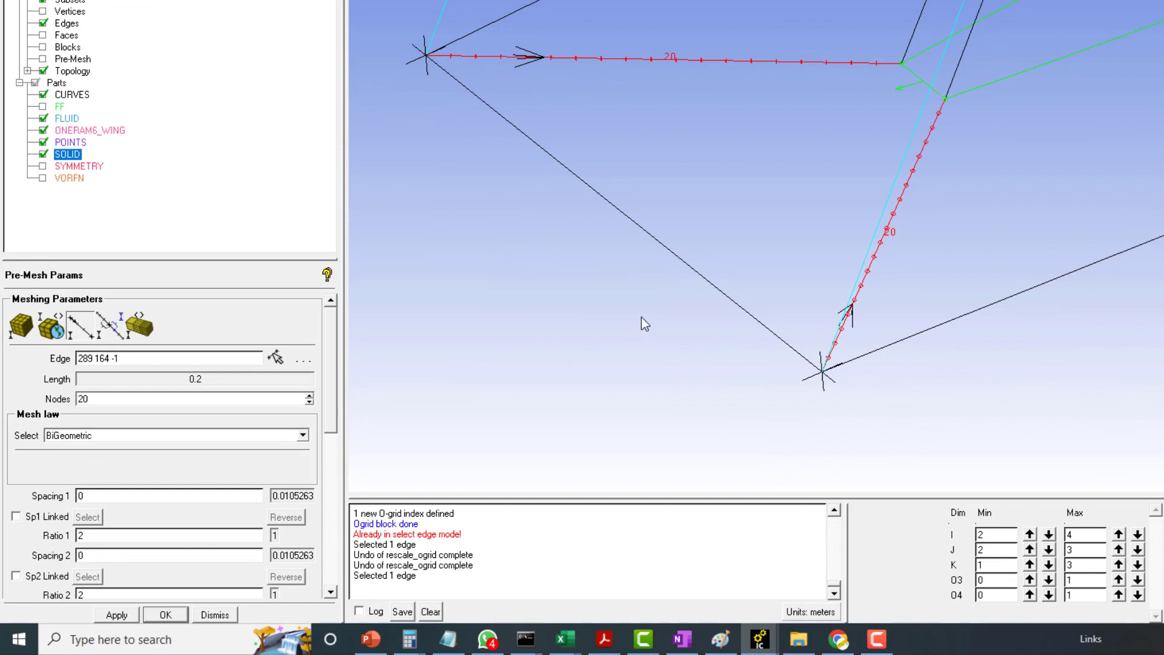
pyautogui.moveTo(85, 639)
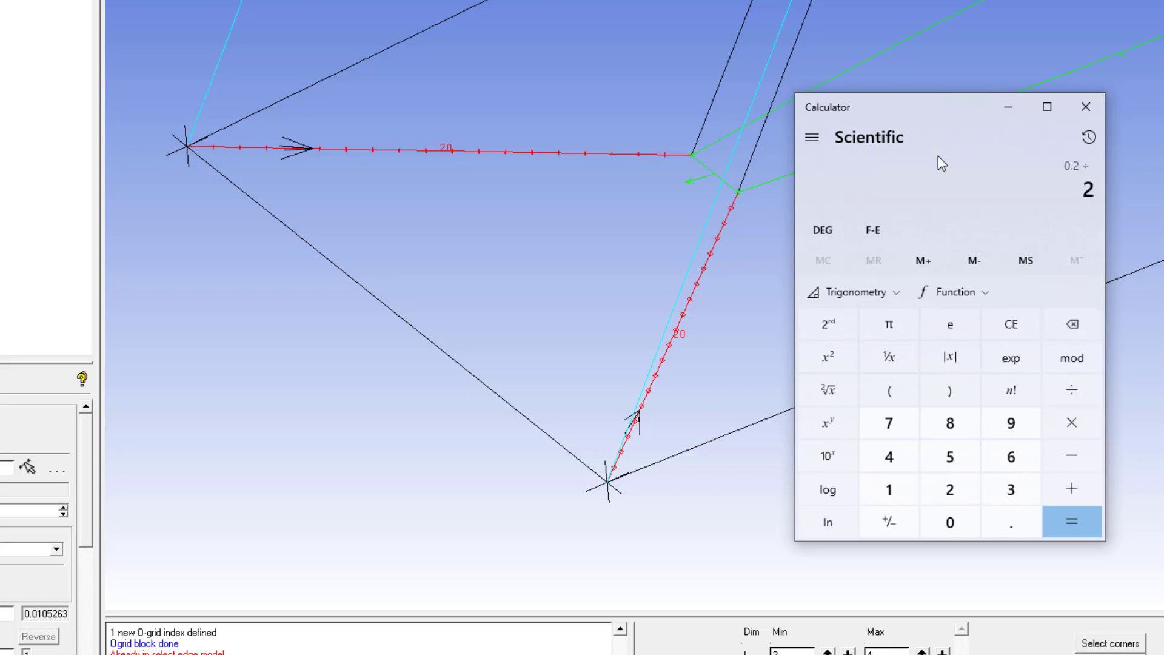
# - Compute 0.2 ÷ 20 = 0.01 in Calculator
pyautogui.click(1071, 522)
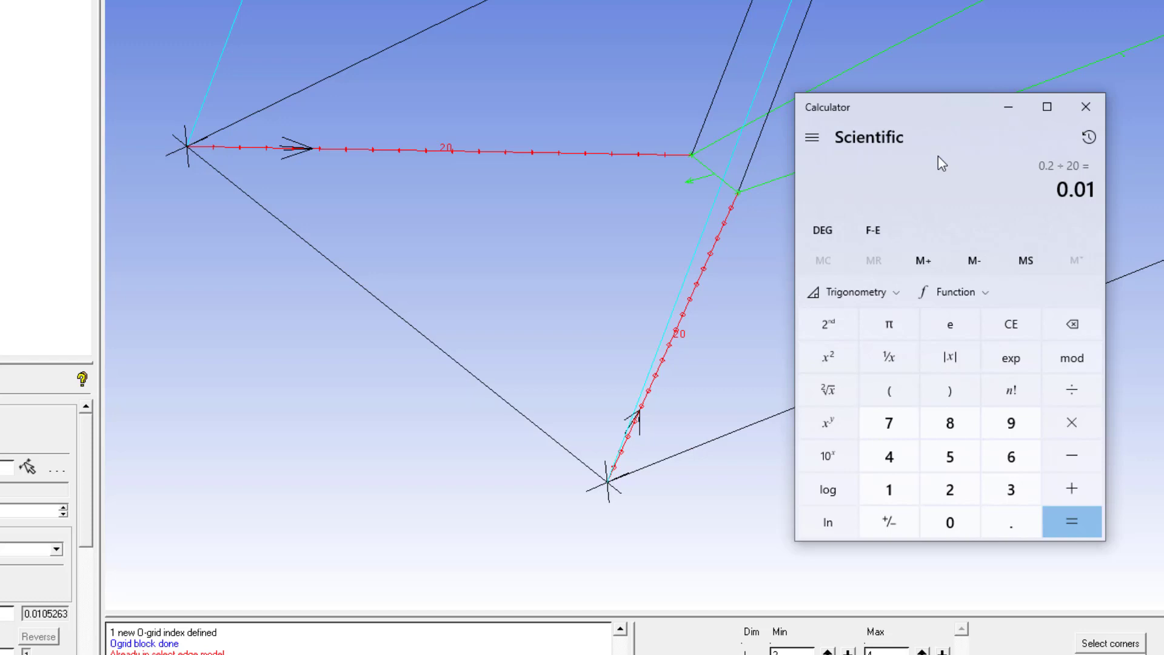
pyautogui.click(1071, 522)
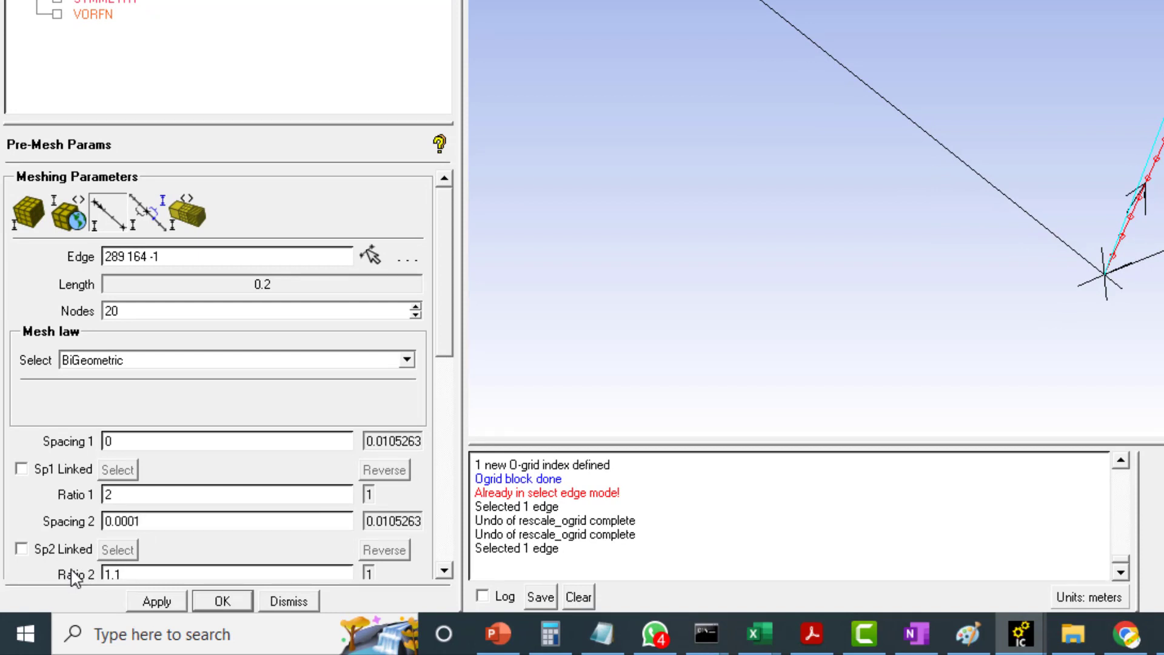
# - Apply Geometric2 law to the 0.2 edge with spacing 2 of 0.0001 and ratio 1.15
pyautogui.click(406, 360)
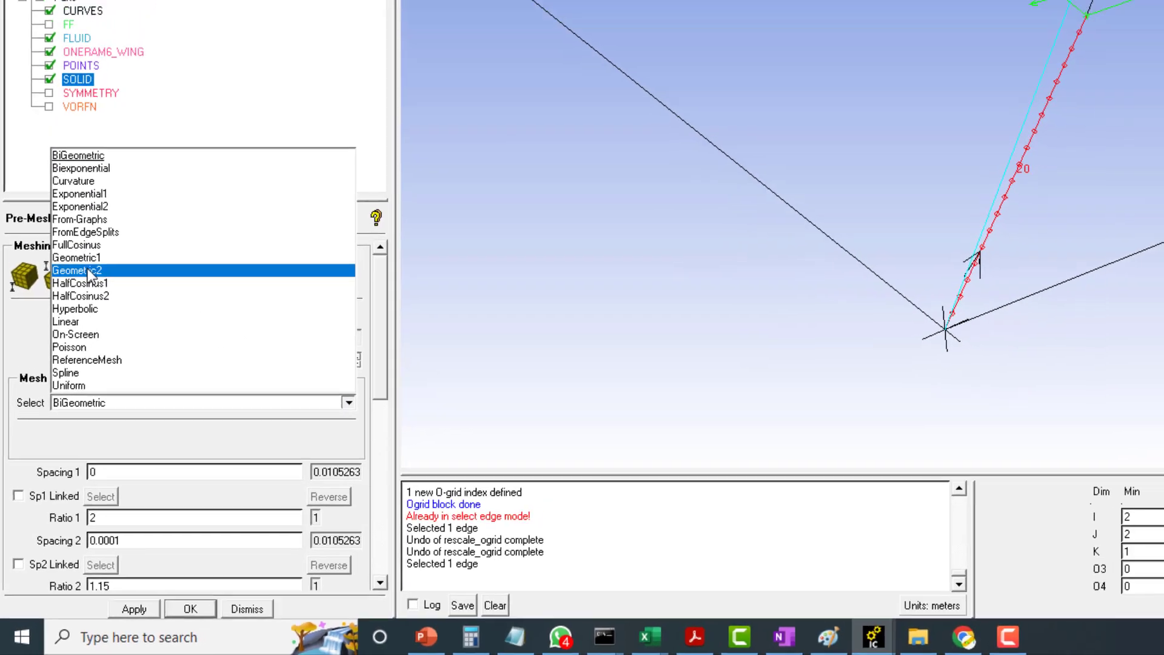
pyautogui.click(77, 269)
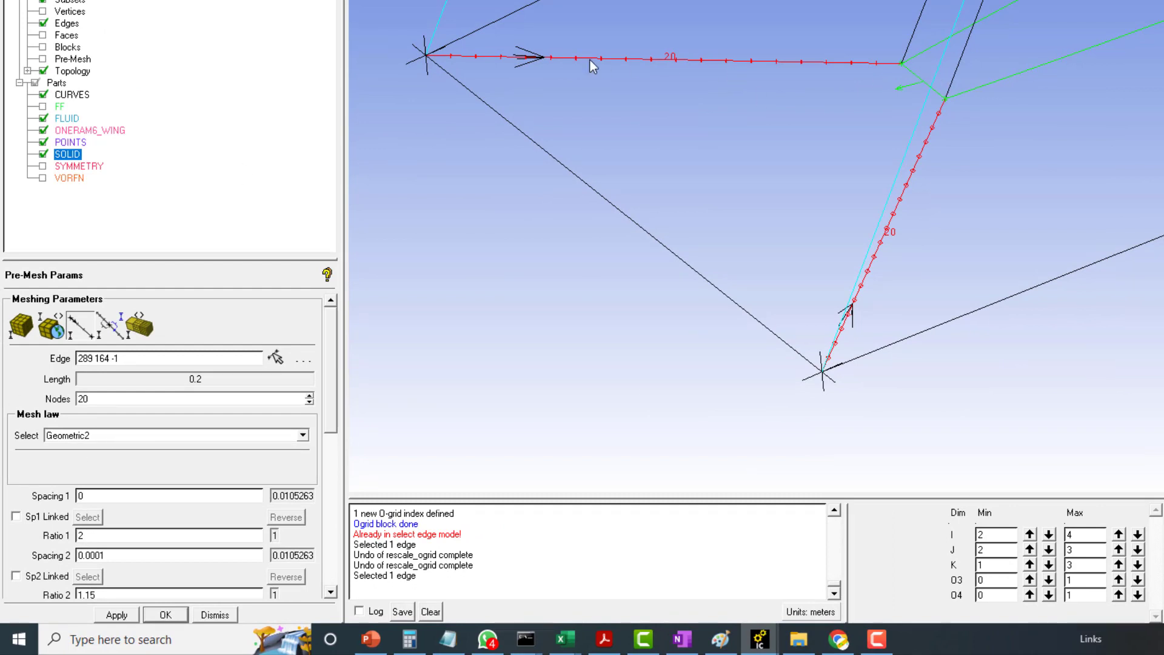
pyautogui.moveTo(916, 77)
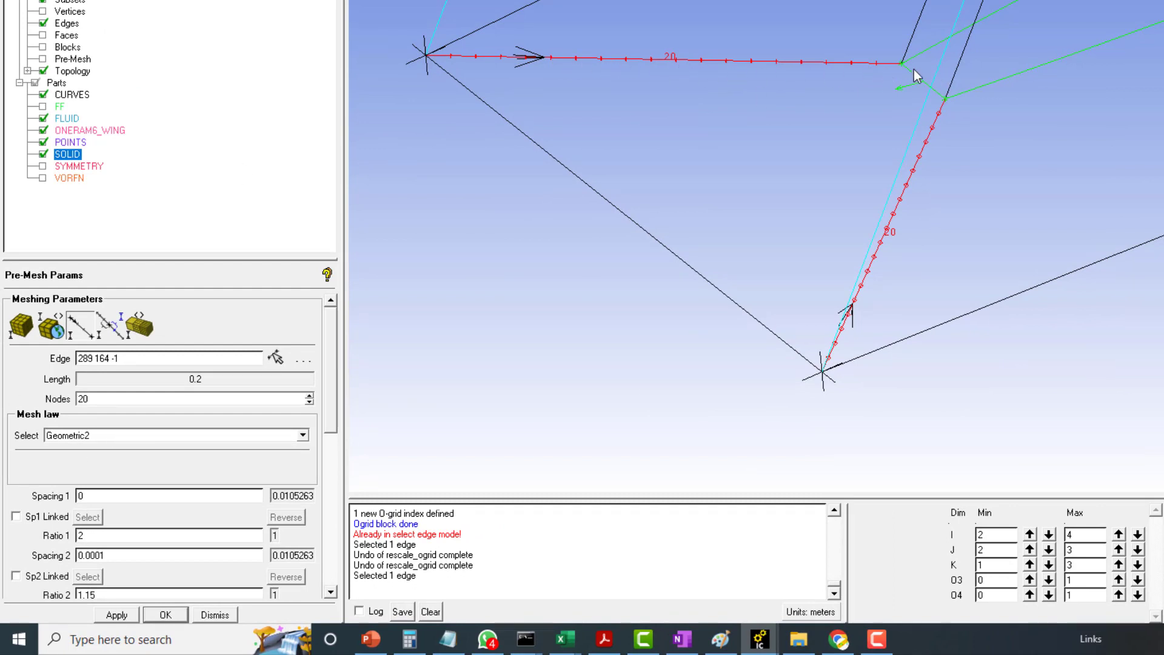
pyautogui.moveTo(207, 546)
pyautogui.write('4')
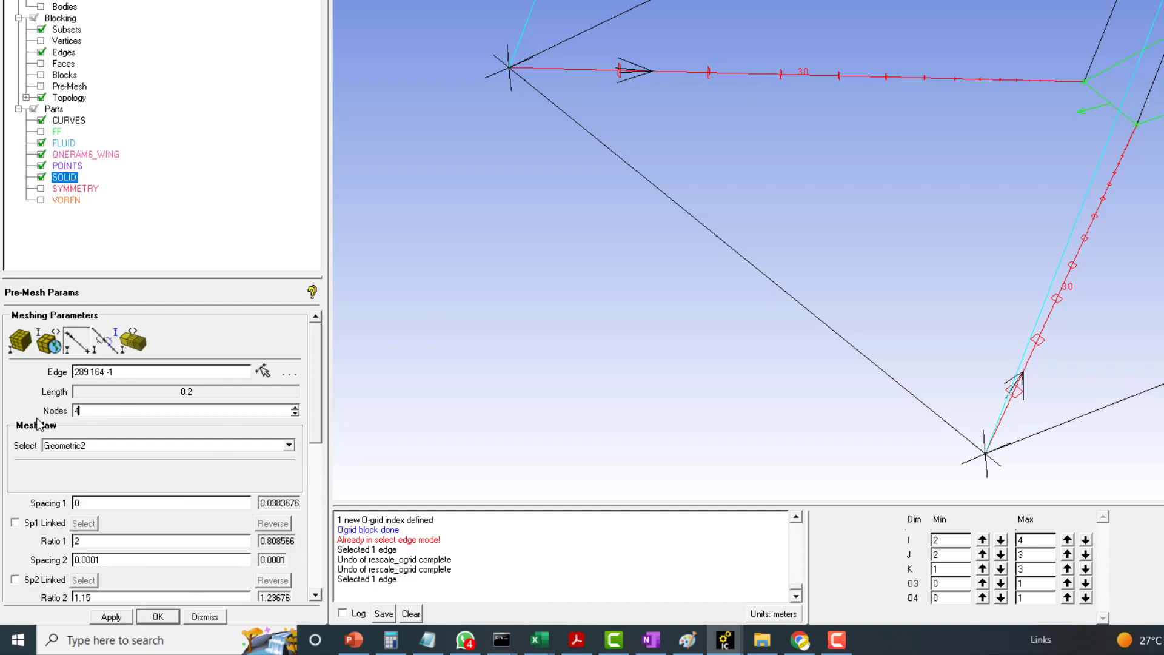
pyautogui.click(110, 616)
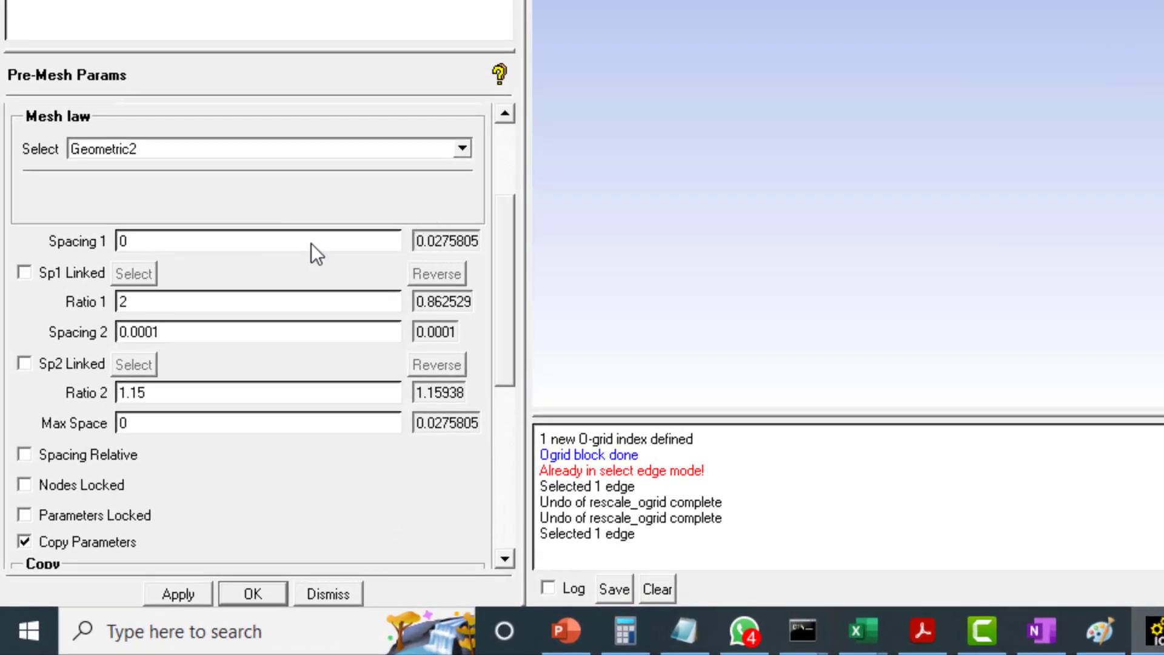
pyautogui.moveTo(437, 259)
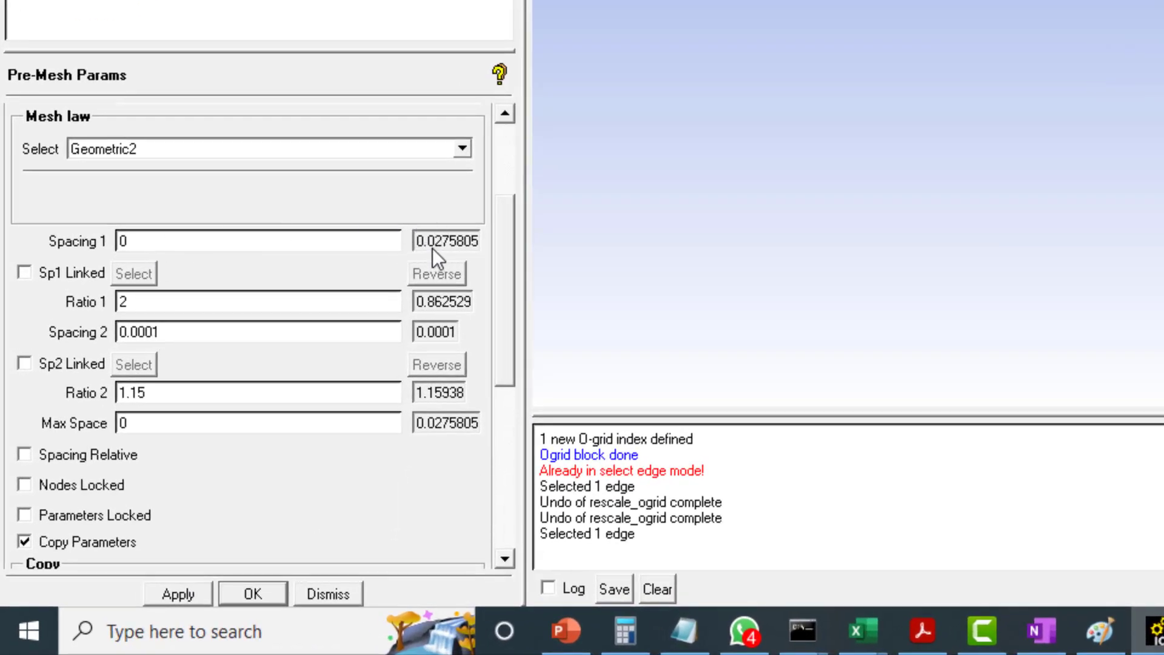
pyautogui.moveTo(256, 308)
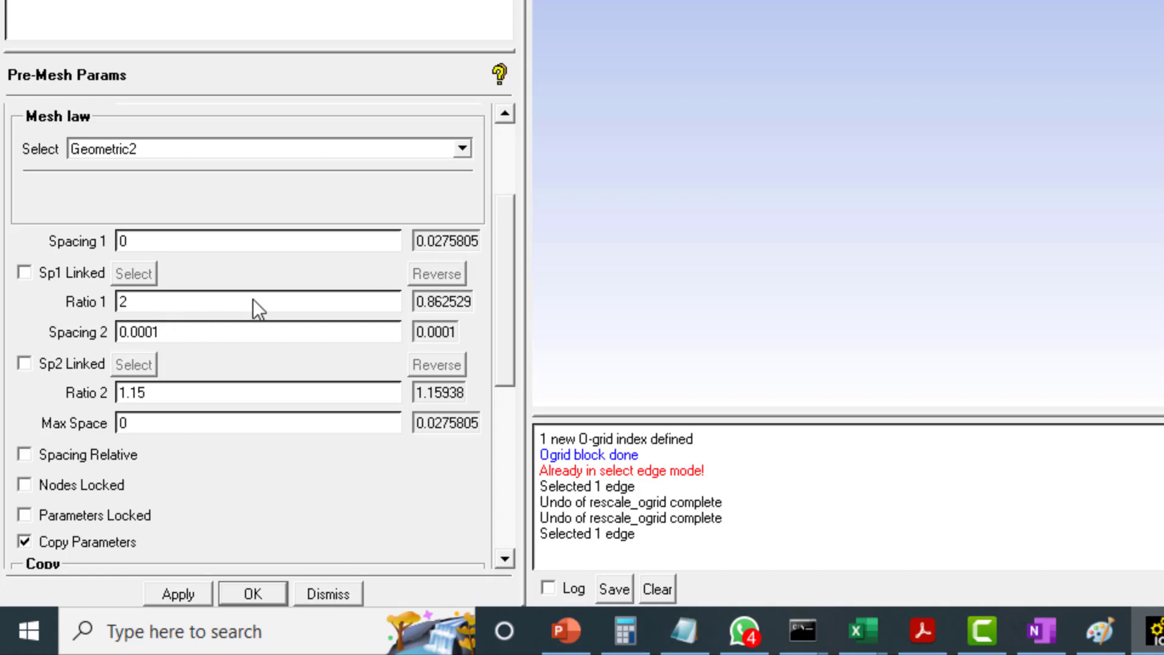
pyautogui.moveTo(164, 387)
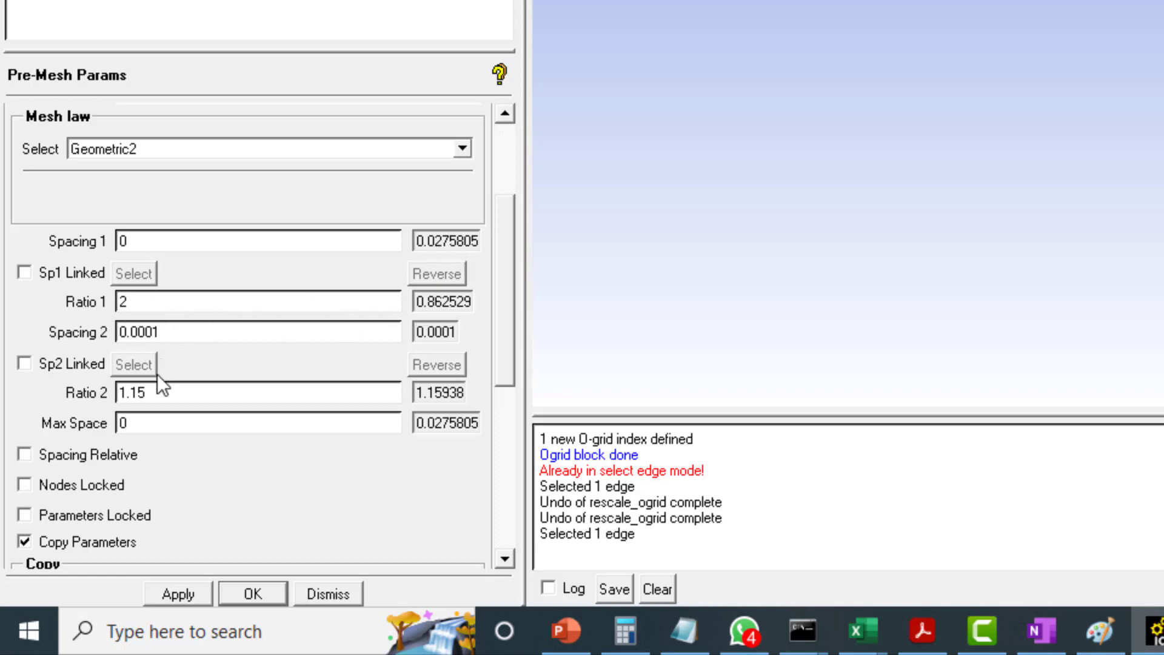
pyautogui.moveTo(171, 398)
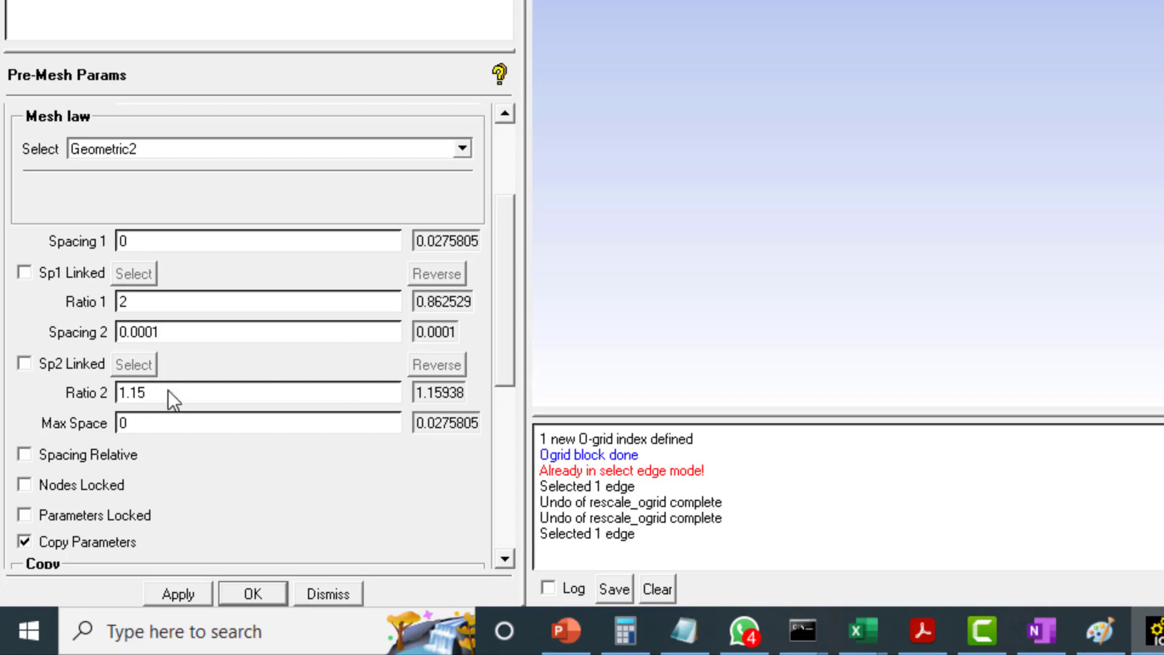
pyautogui.moveTo(229, 408)
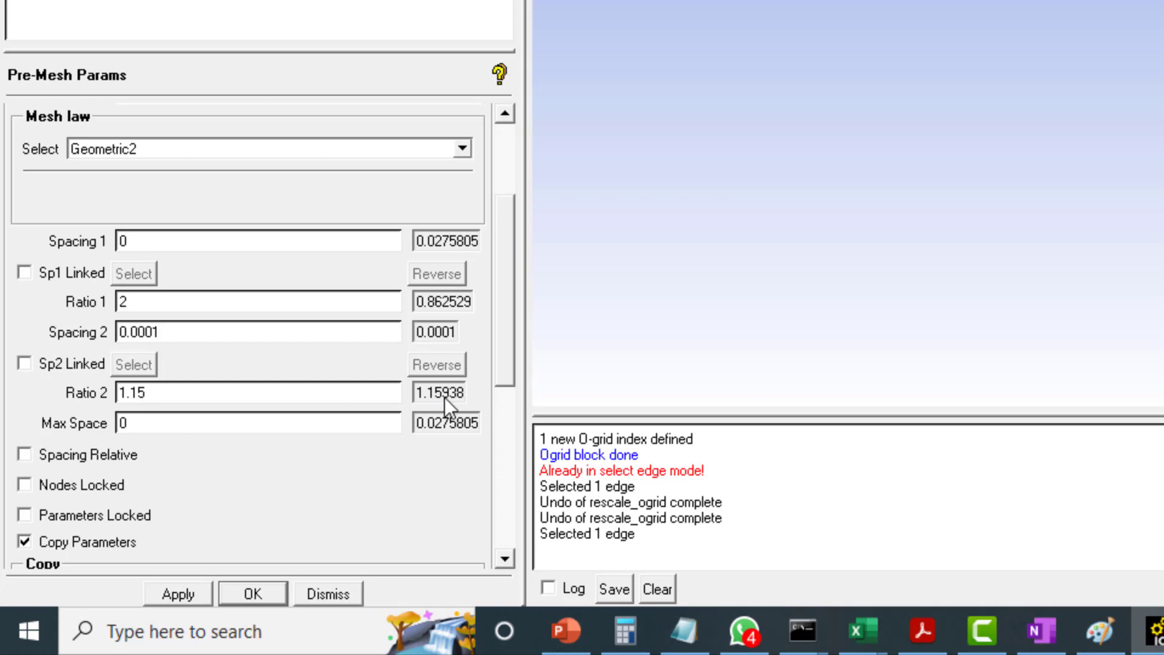
pyautogui.moveTo(444, 407)
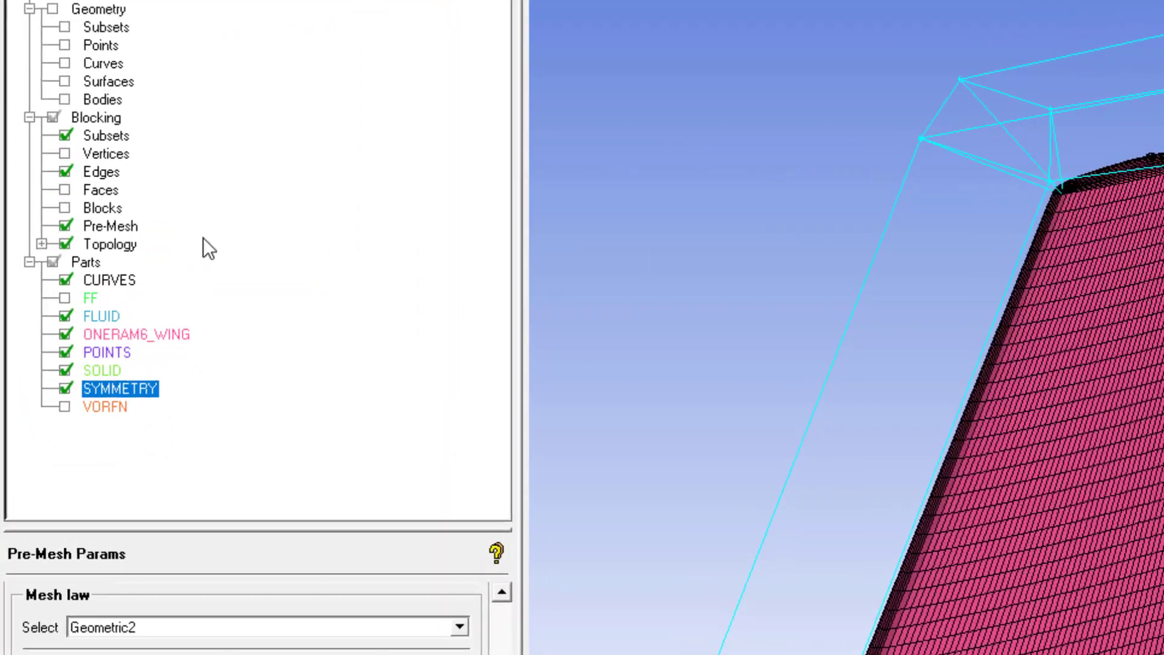
# - Display the wing pre-mesh and browse the Pre-Mesh and Blocking context menus
pyautogui.rightClick(110, 226)
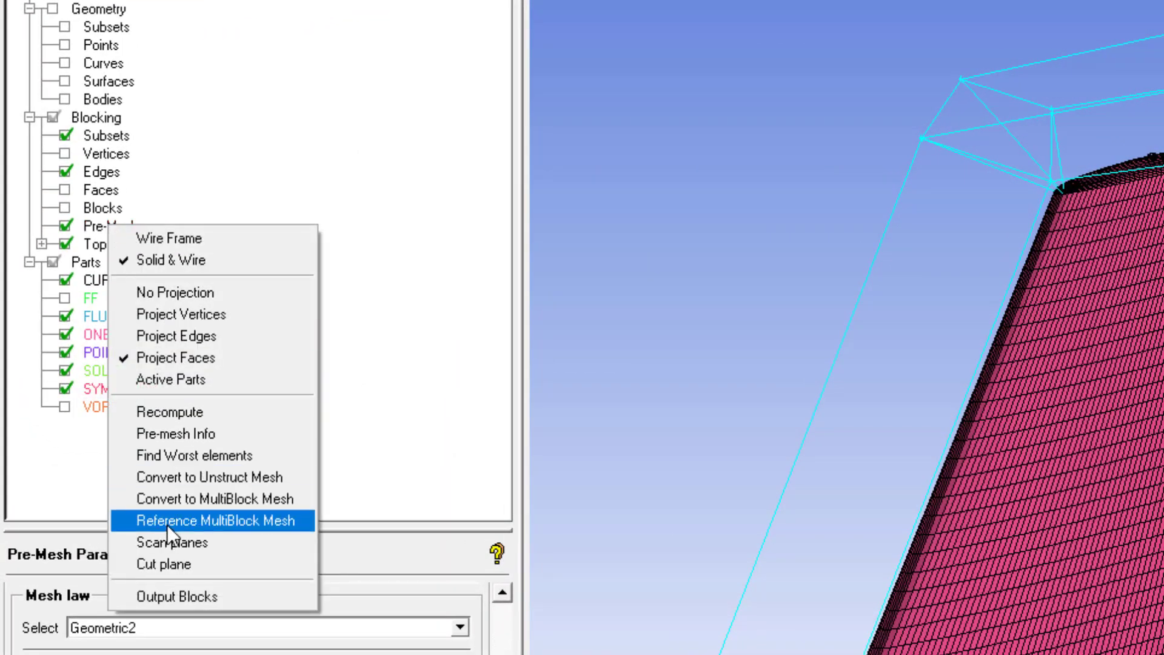
pyautogui.rightClick(96, 117)
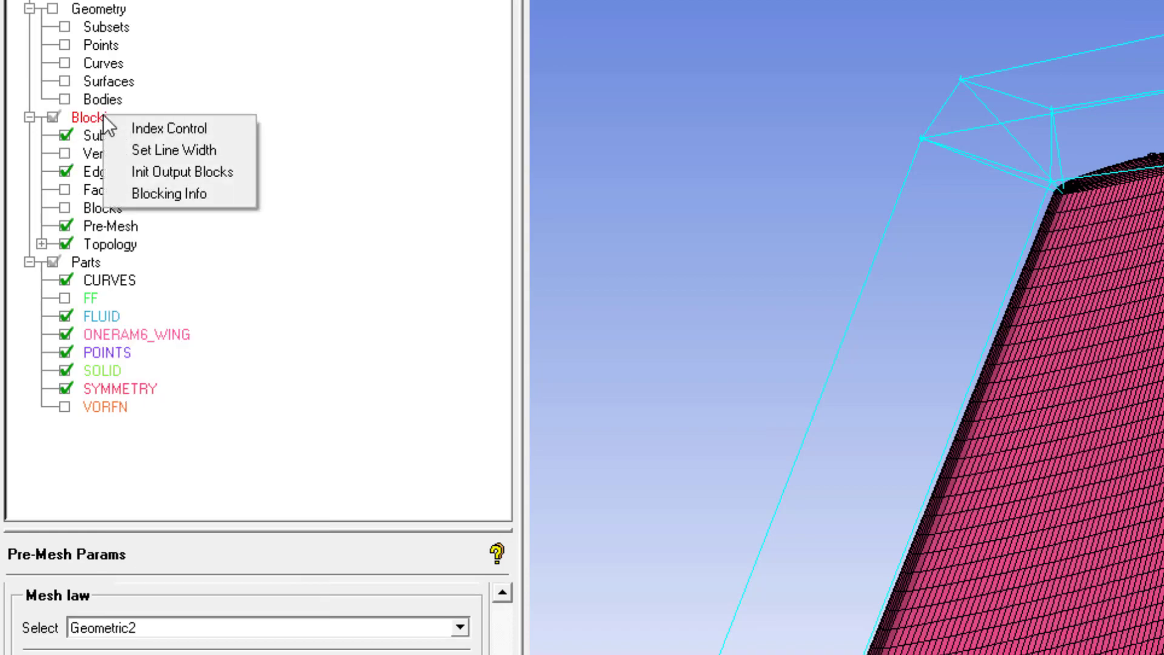
pyautogui.rightClick(122, 226)
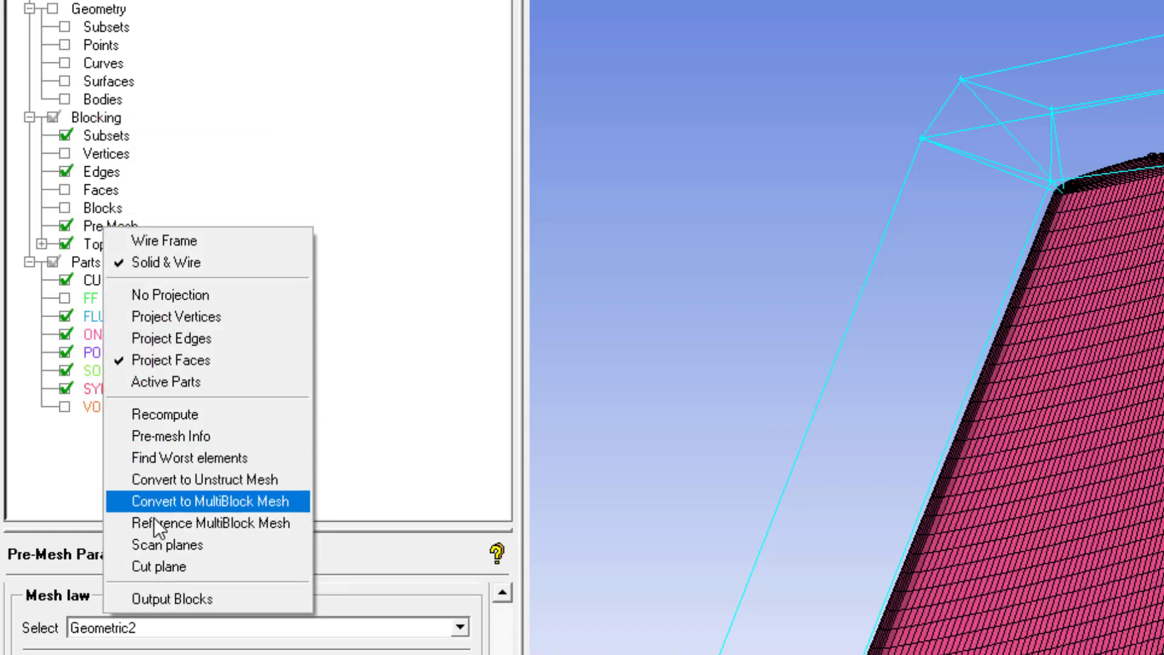
# - Show scan plane #0 at grid index 30, normal to a picked edge
pyautogui.click(212, 500)
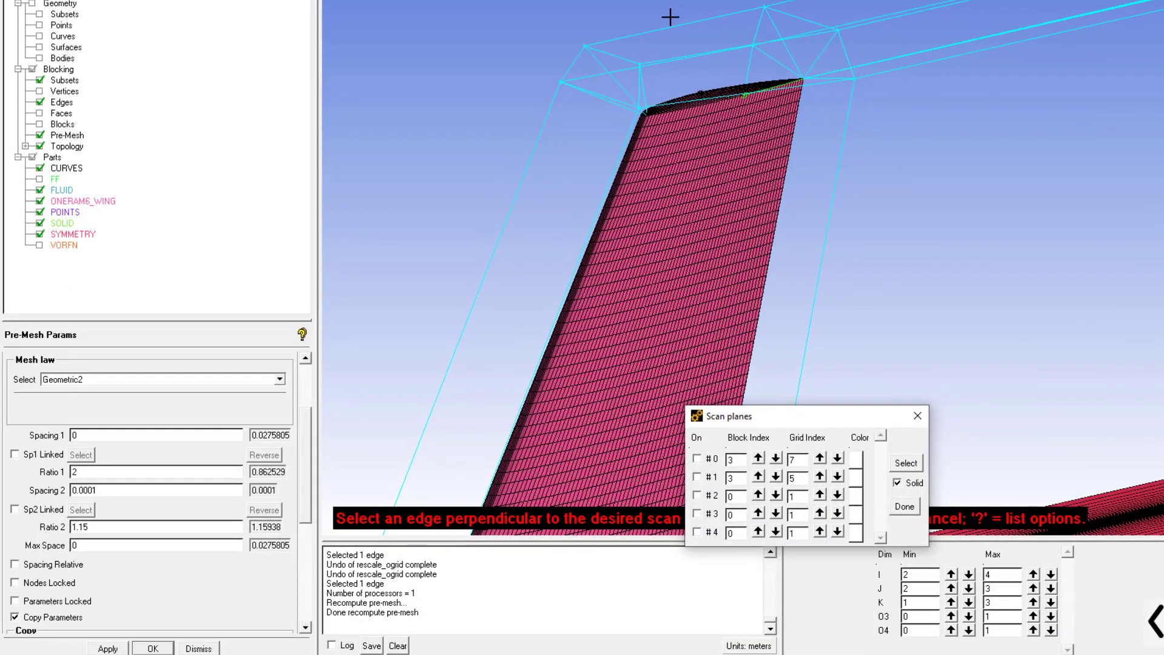
pyautogui.click(696, 457)
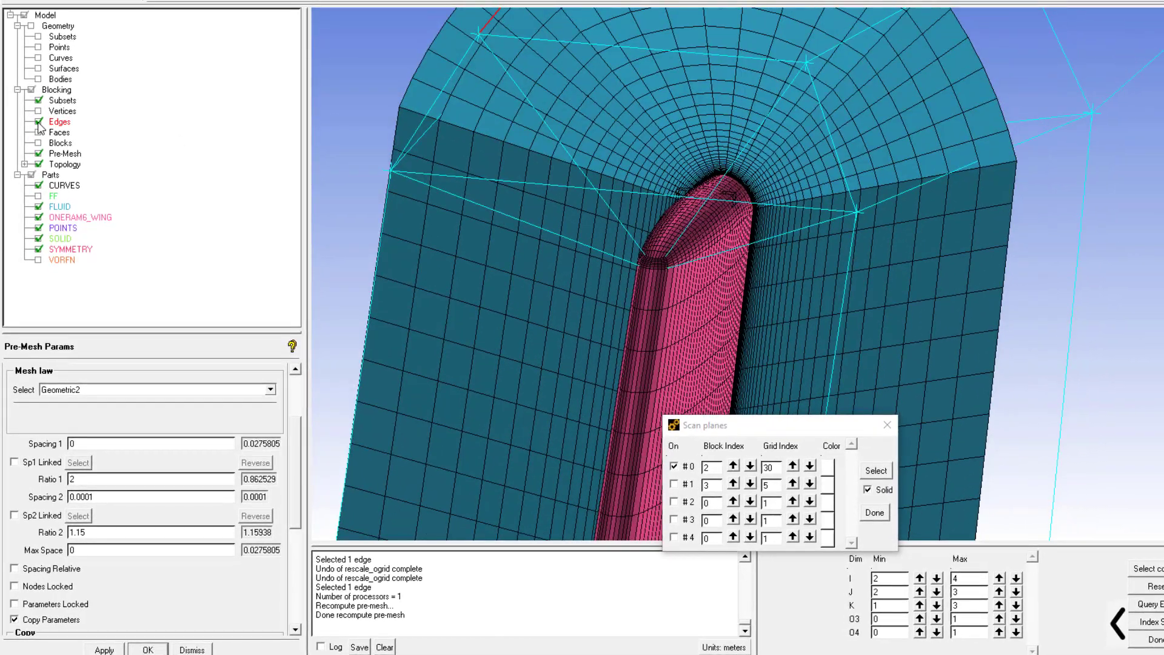
pyautogui.click(37, 122)
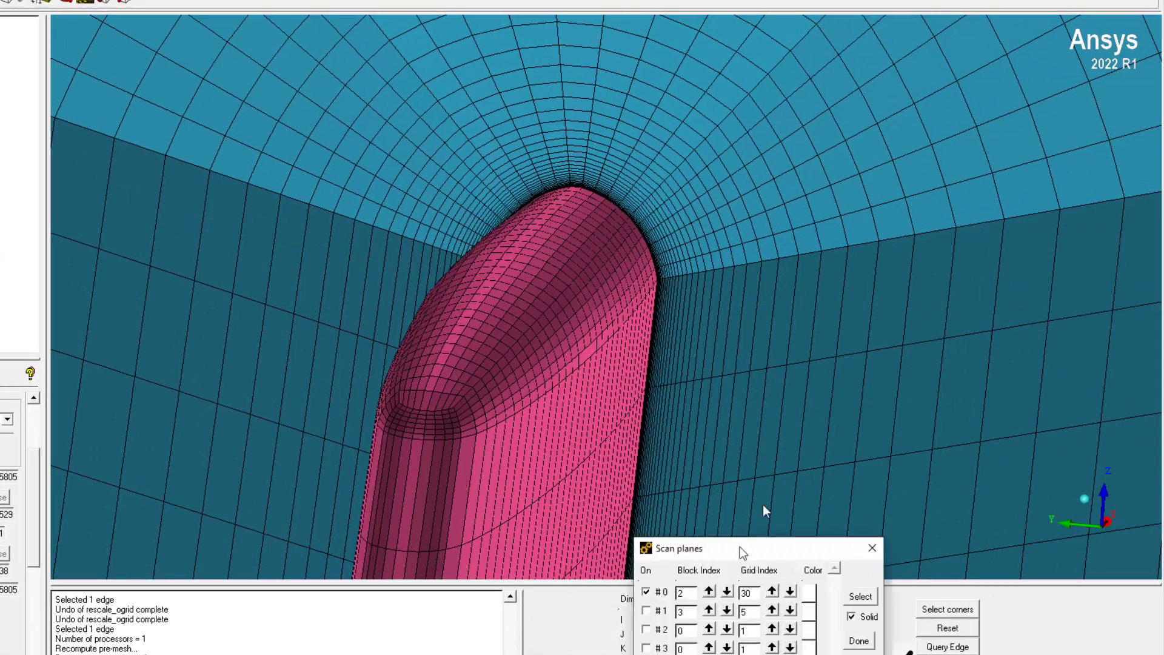
pyautogui.click(860, 596)
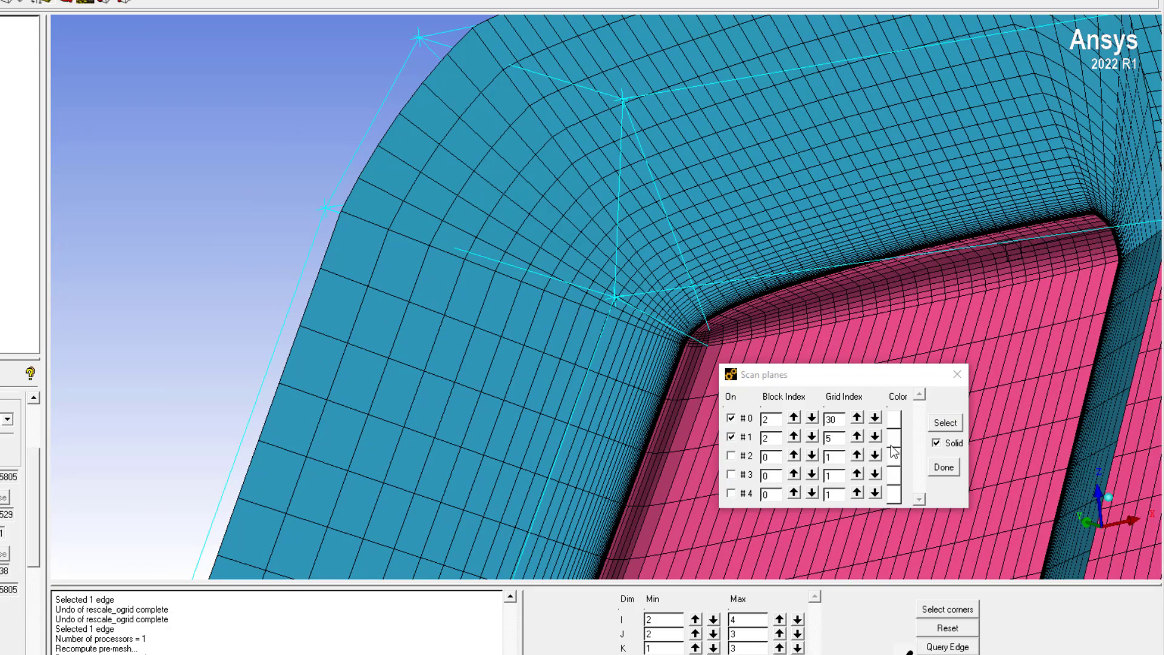
# - Enable scan plane #1 and recolour the scan planes dark grey and yellow
pyautogui.click(893, 431)
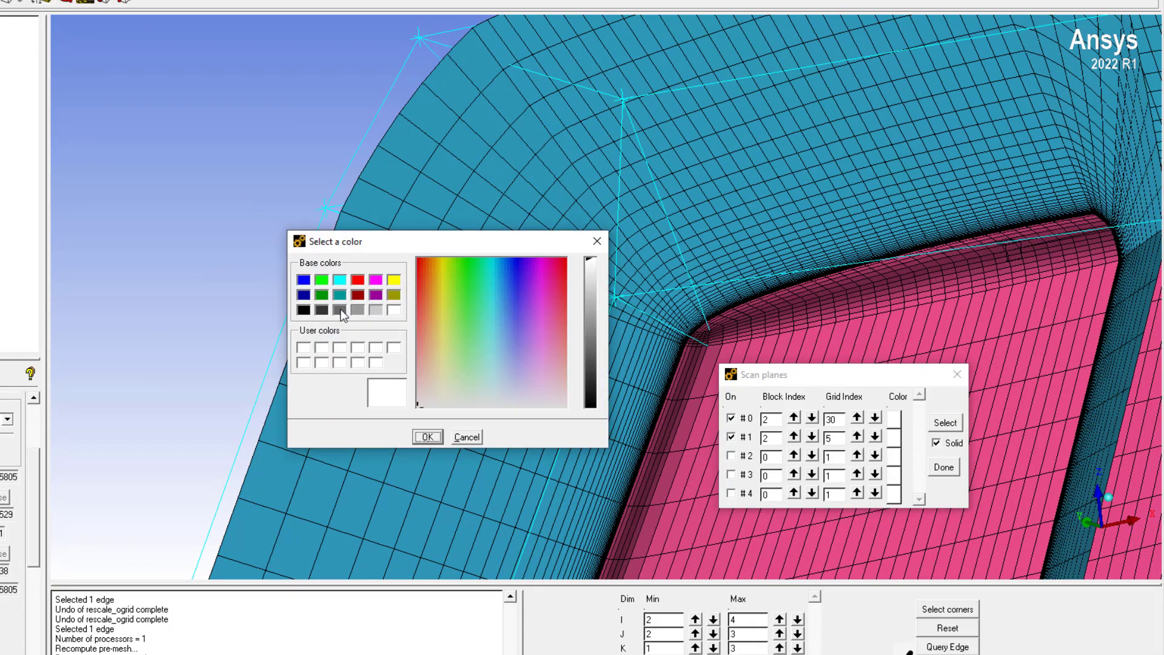
pyautogui.click(427, 438)
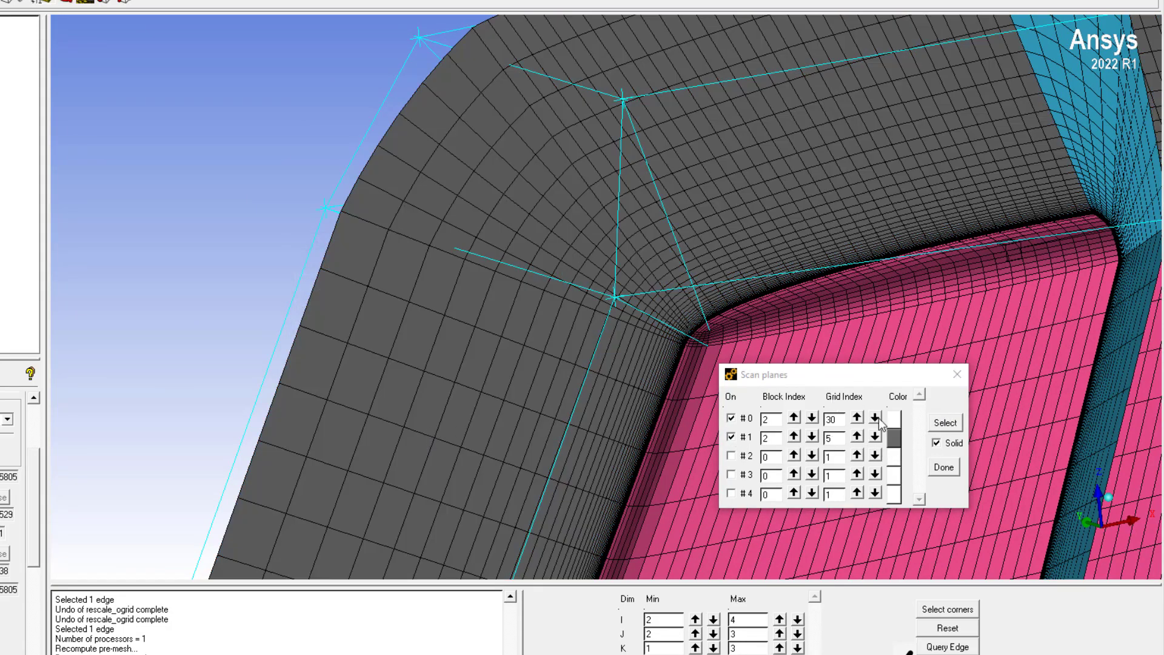
pyautogui.click(891, 437)
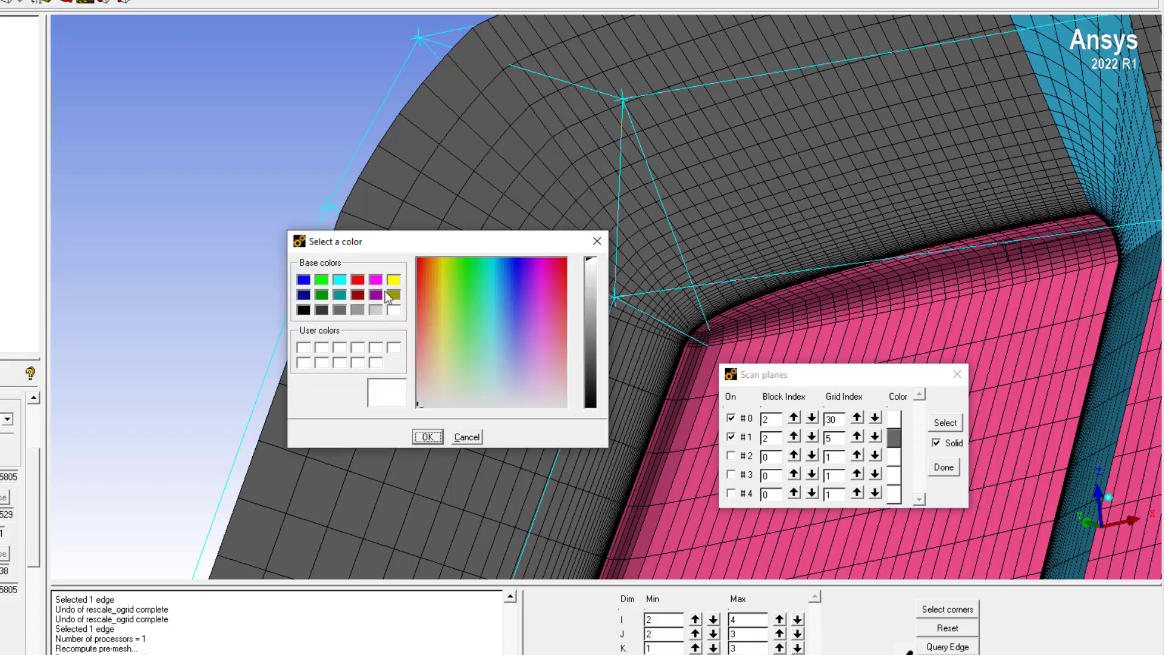
pyautogui.click(392, 279)
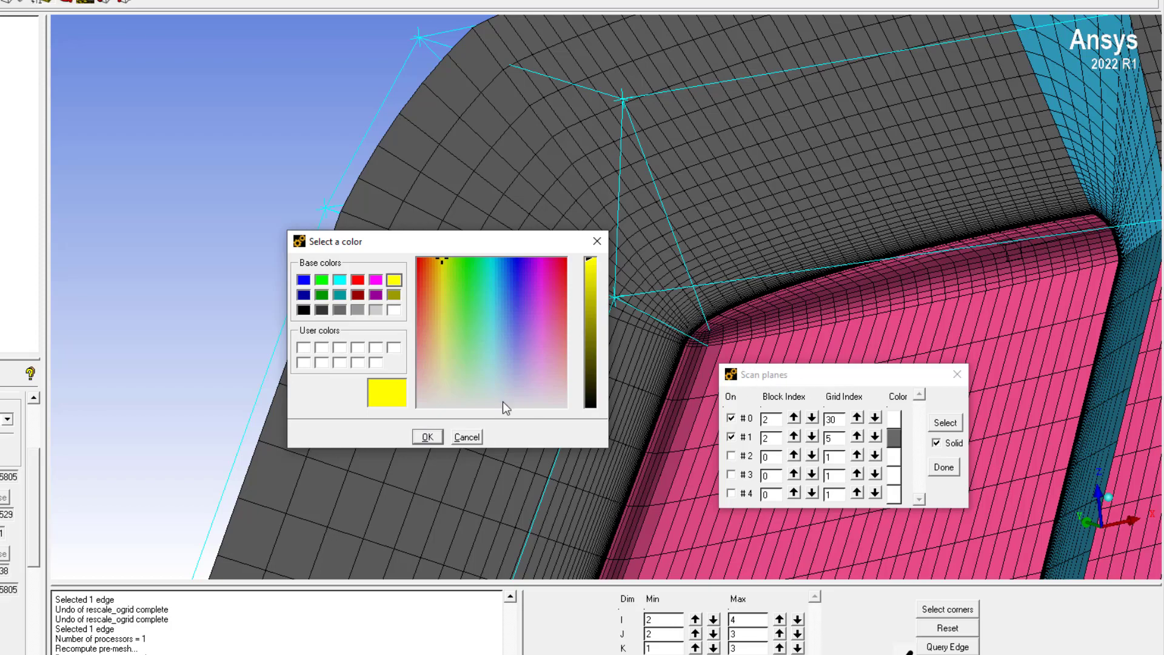
pyautogui.click(427, 436)
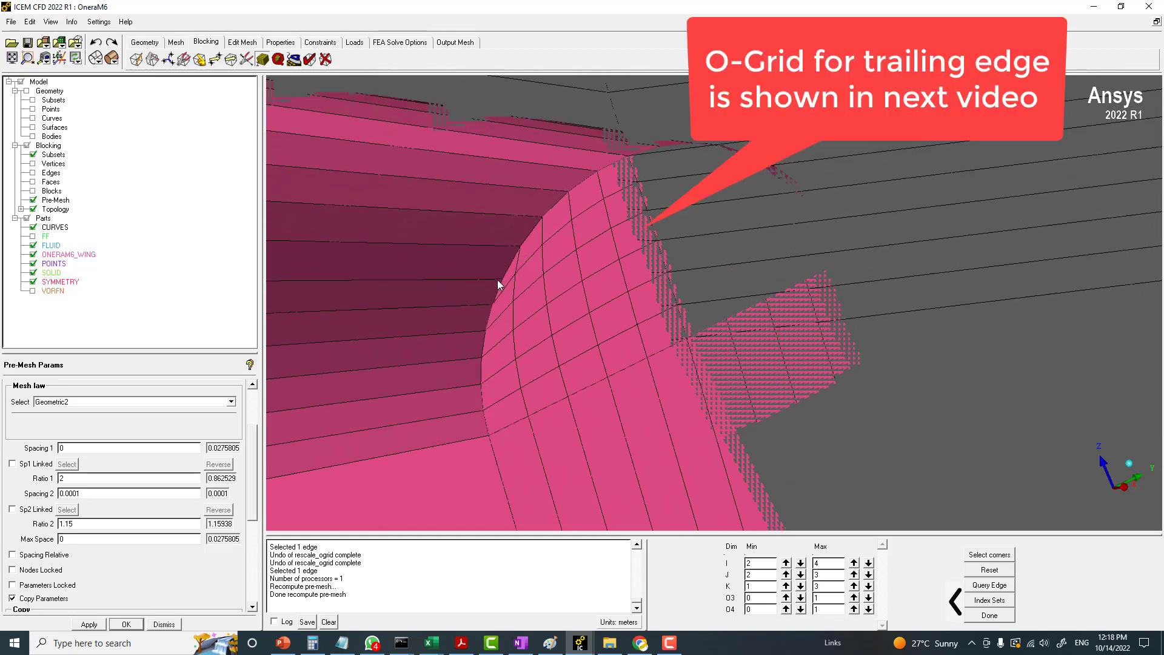
pyautogui.moveTo(681, 252)
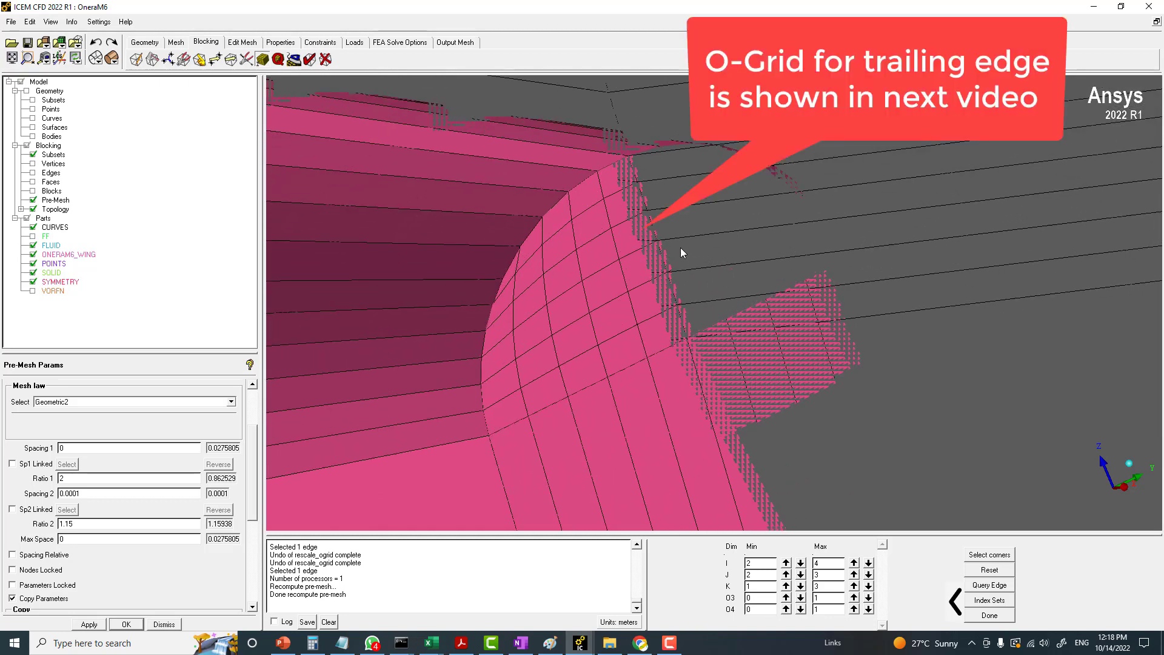